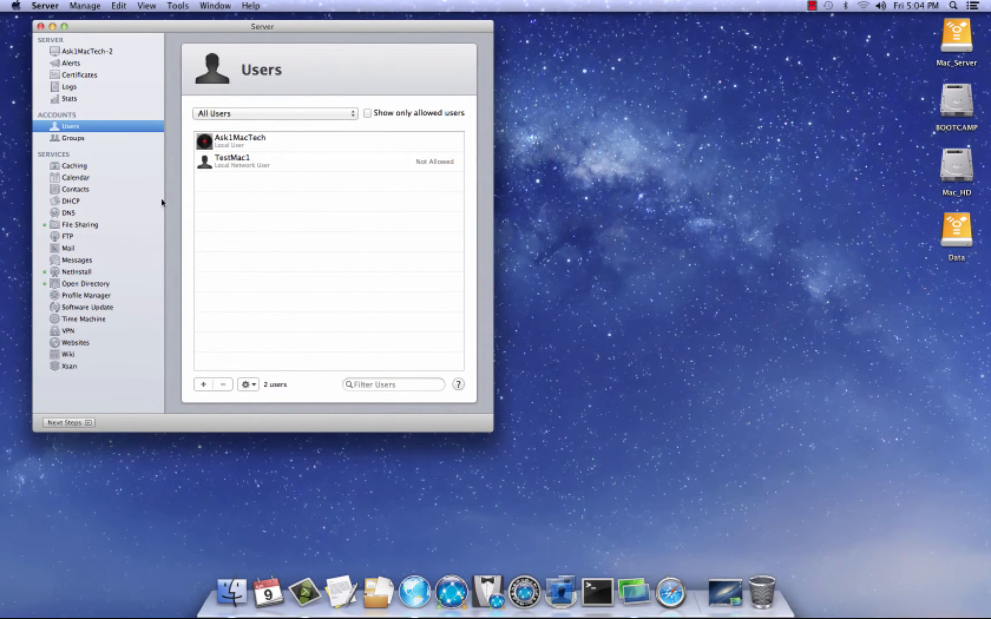
Step: Show the Open Directory service, with ask1mactech2.local as the master server
left_click(83, 283)
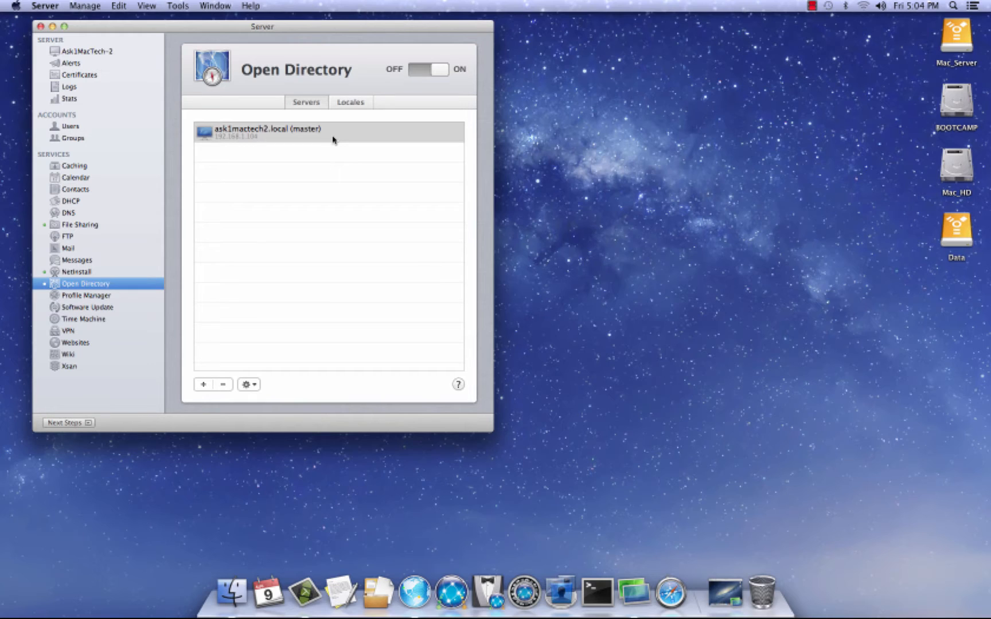
mouse_move(599, 597)
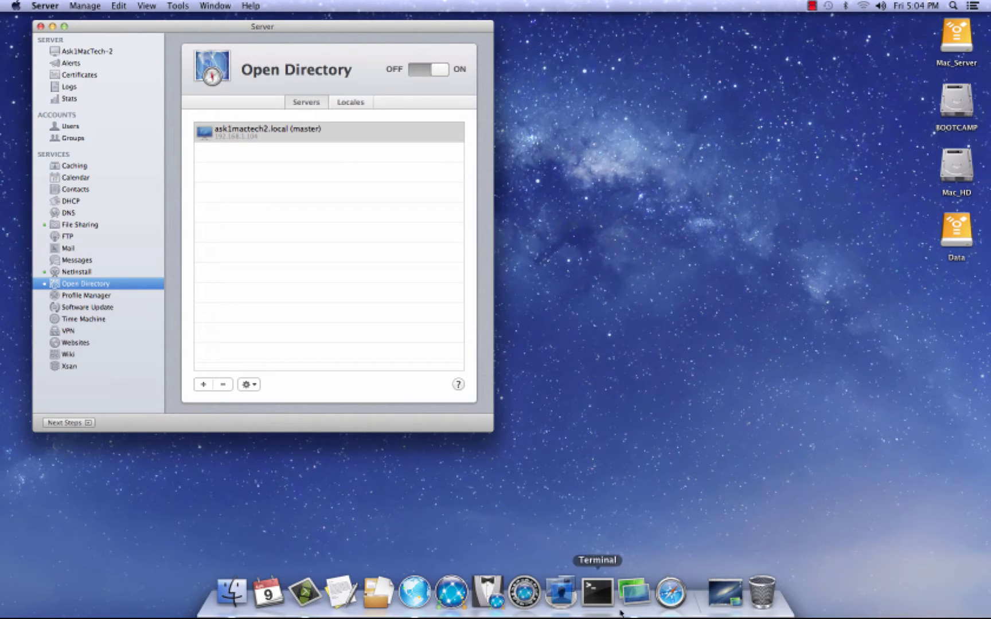
mouse_move(563, 598)
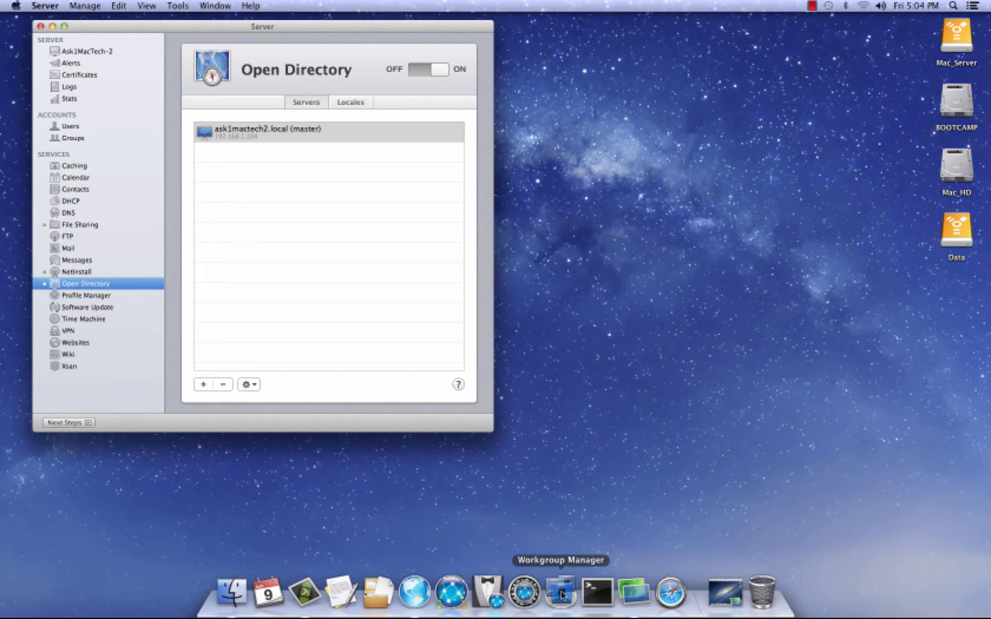
mouse_move(542, 38)
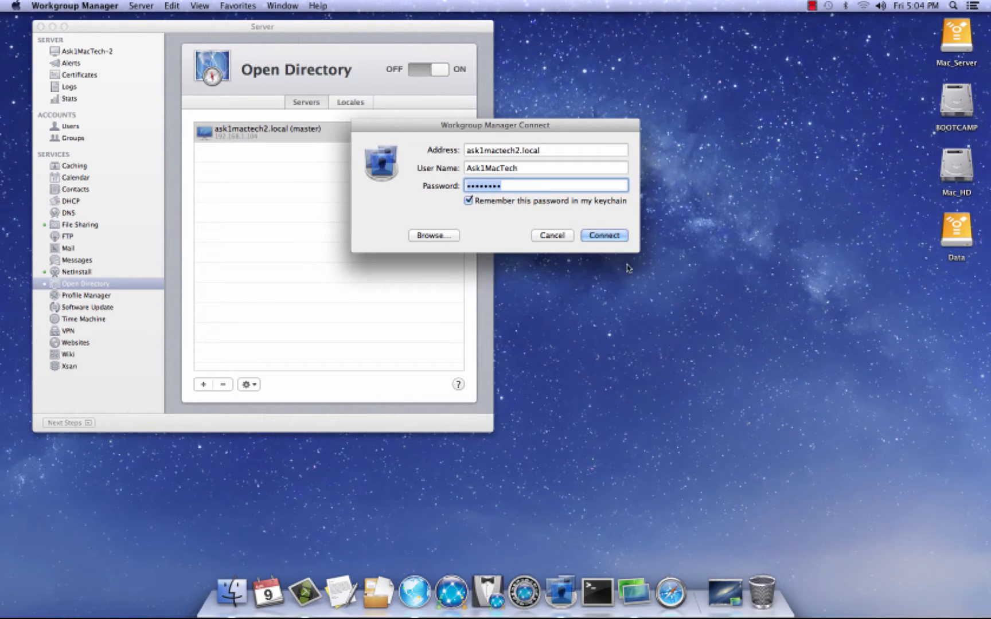
Step: Connect Workgroup Manager to ask1mactech2.local and authenticate as diradmin
left_click(603, 235)
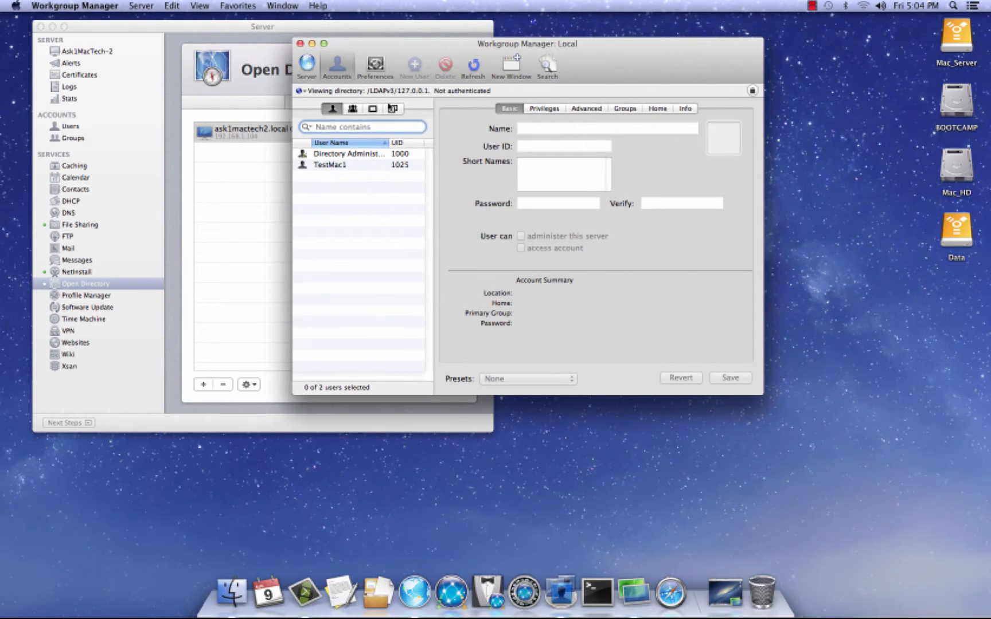
left_click(331, 164)
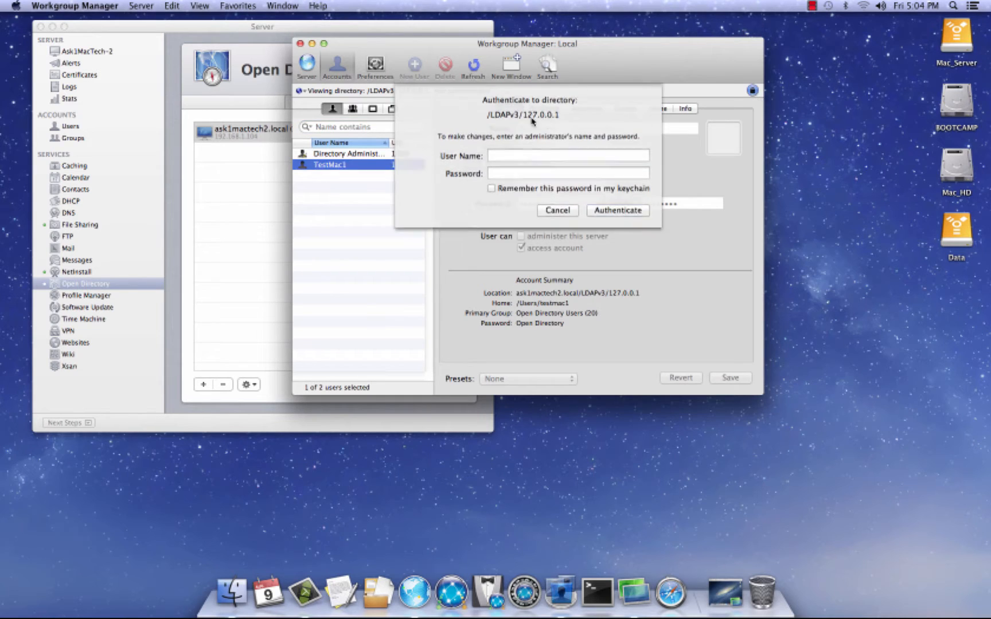
type("diradmin")
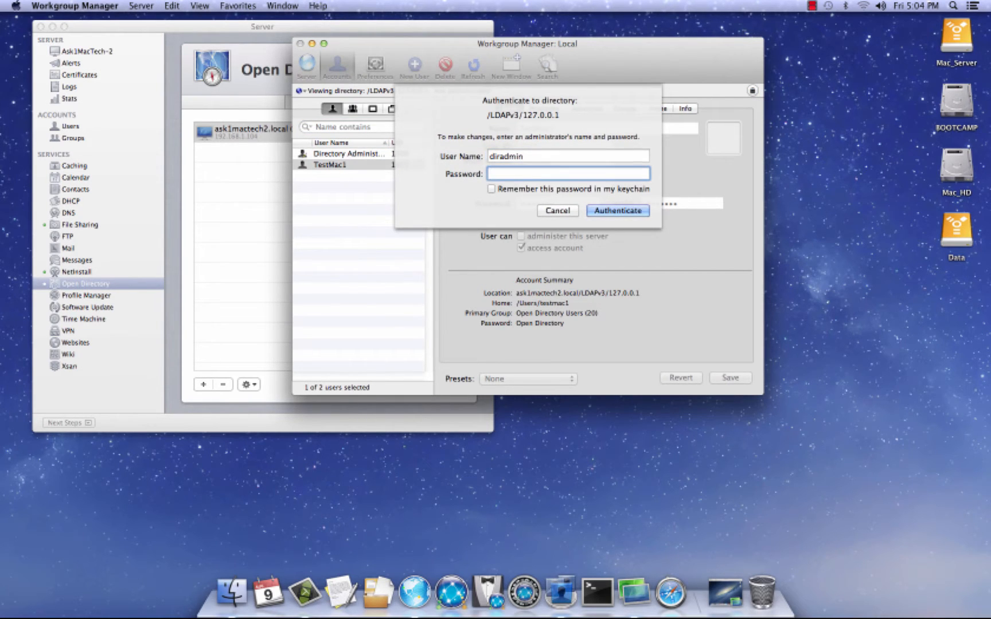
left_click(617, 210)
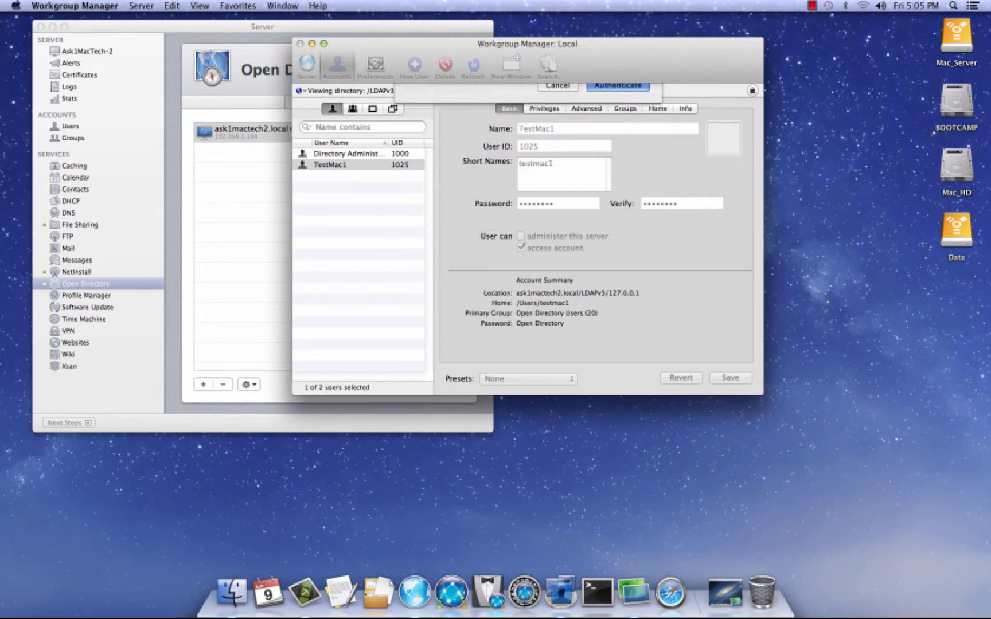
left_click(618, 85)
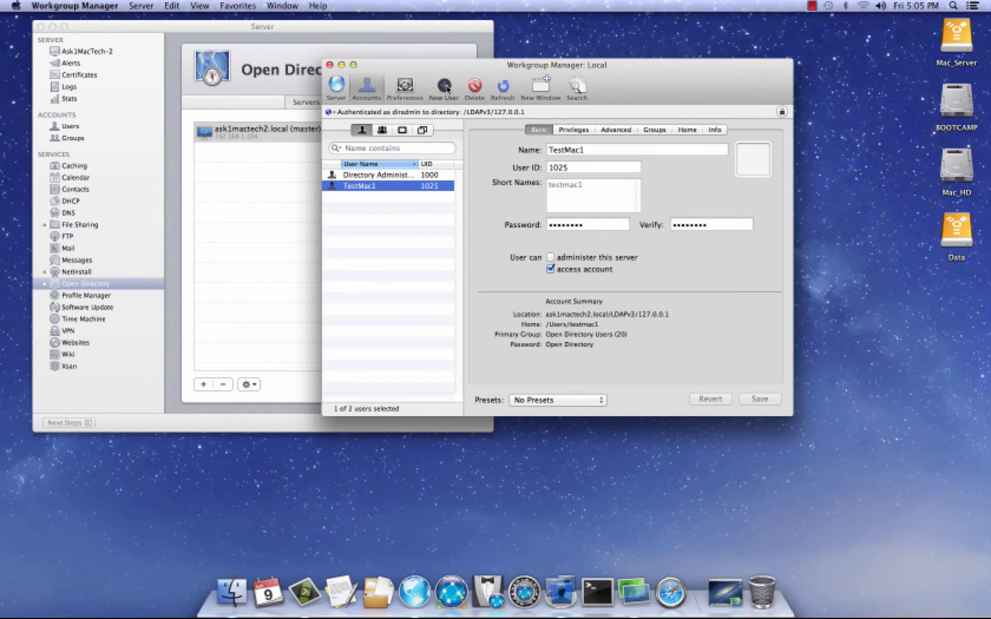
Step: Add network user iMac2 (short name imac2, UID 1026) with a password
left_click(442, 85)
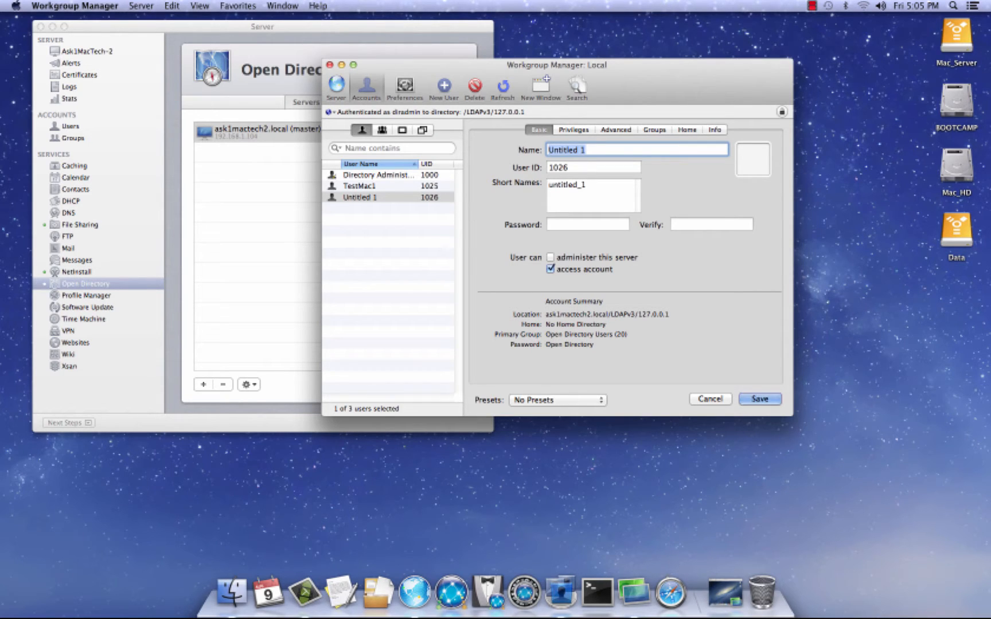
type("iMac2")
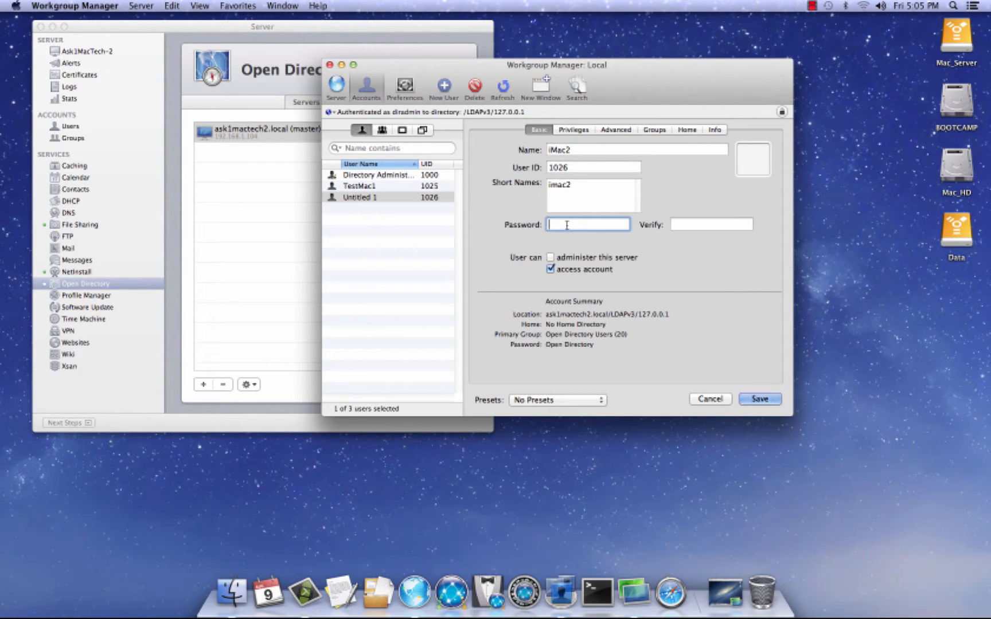
type("password")
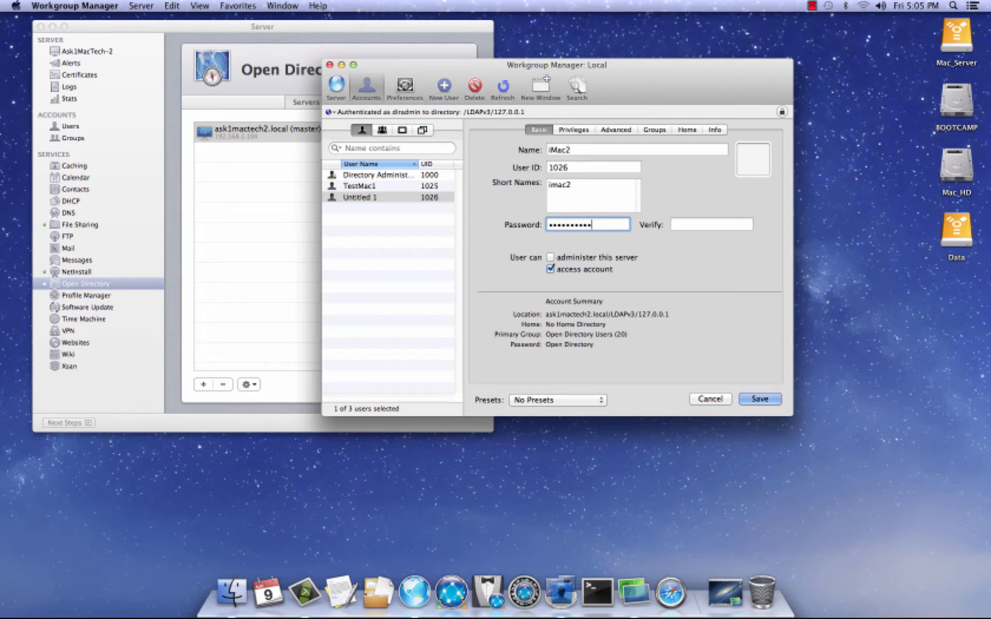
type("••••••••")
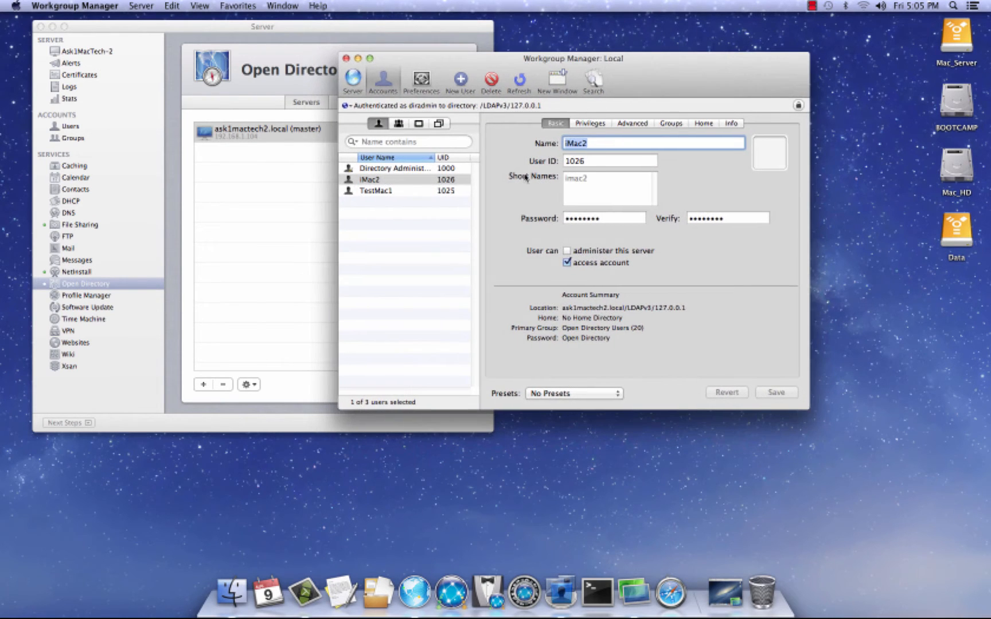
mouse_move(497, 63)
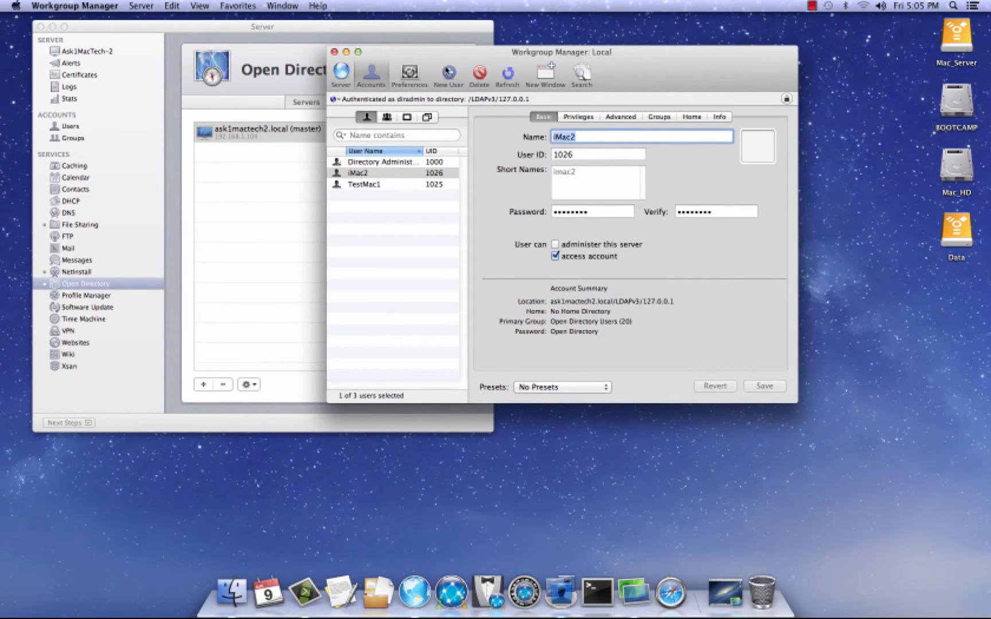
Step: Always manage iMac2's Dock preferences and remove all default Dock applications
left_click(409, 73)
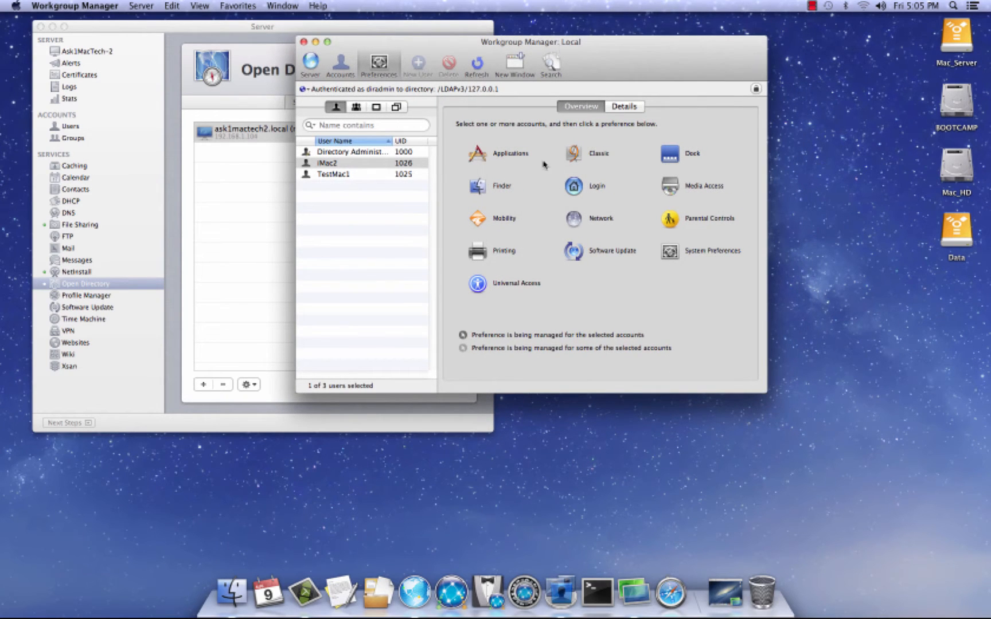
left_click(669, 154)
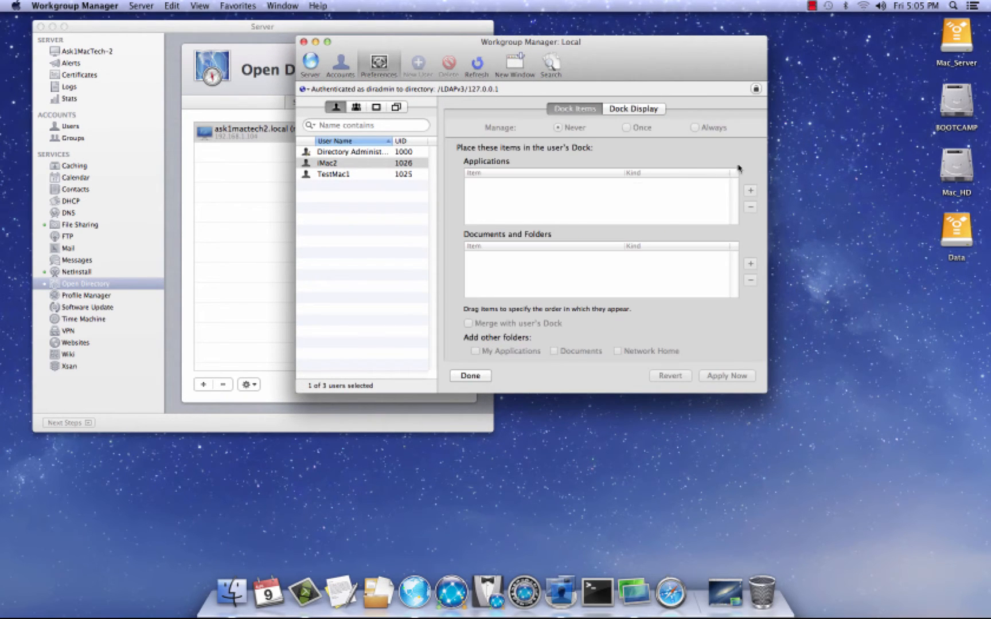
left_click(694, 127)
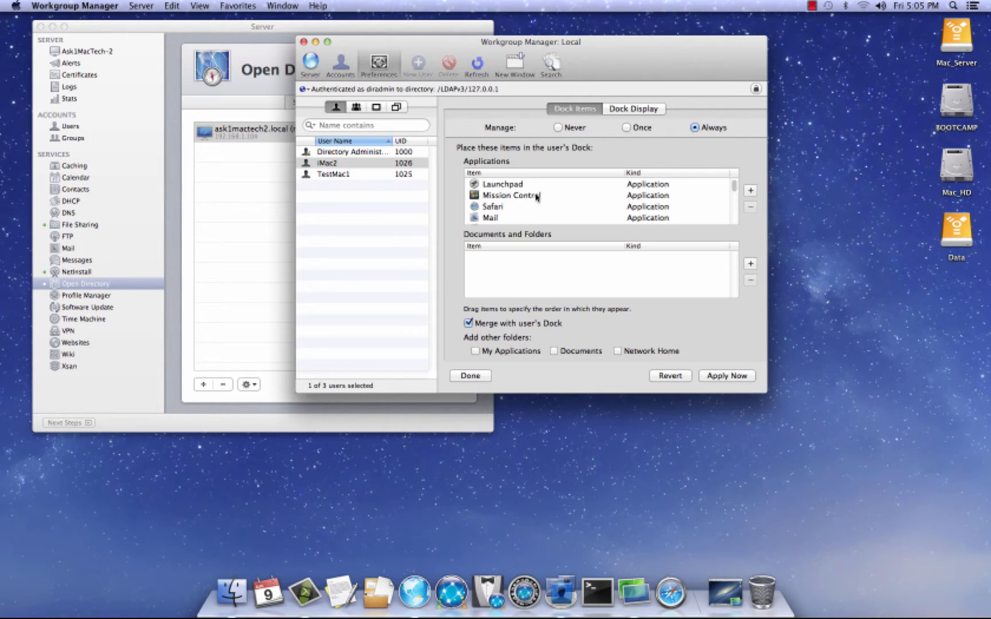
scroll("down", 3)
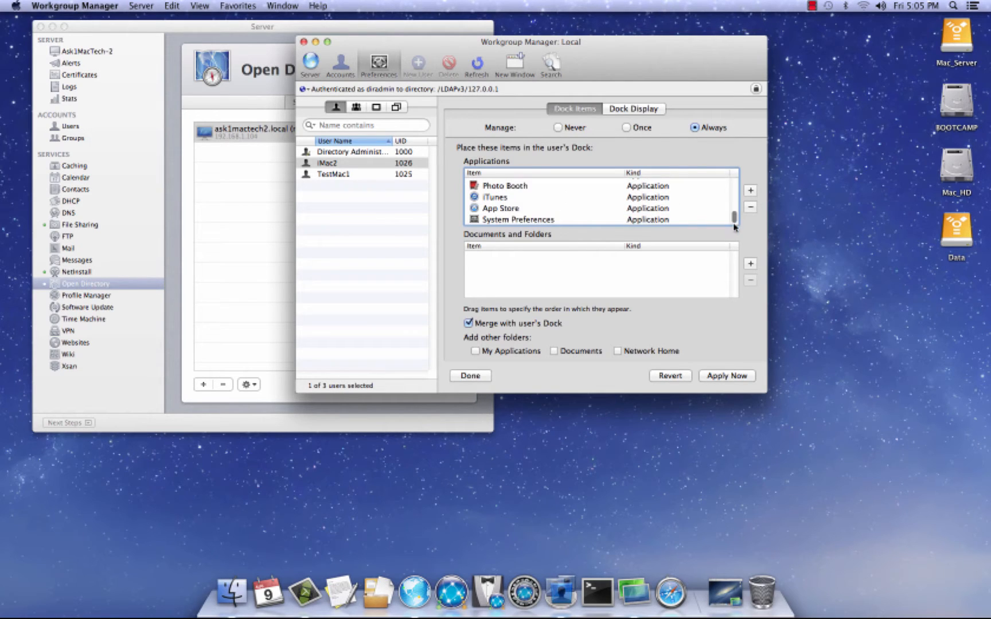
left_click(518, 220)
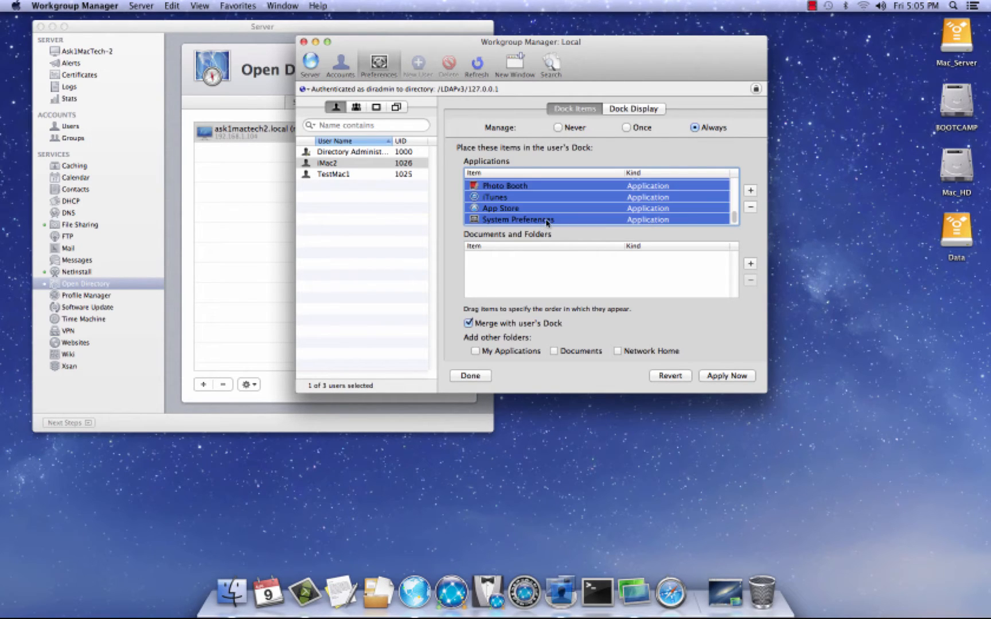
left_click(749, 207)
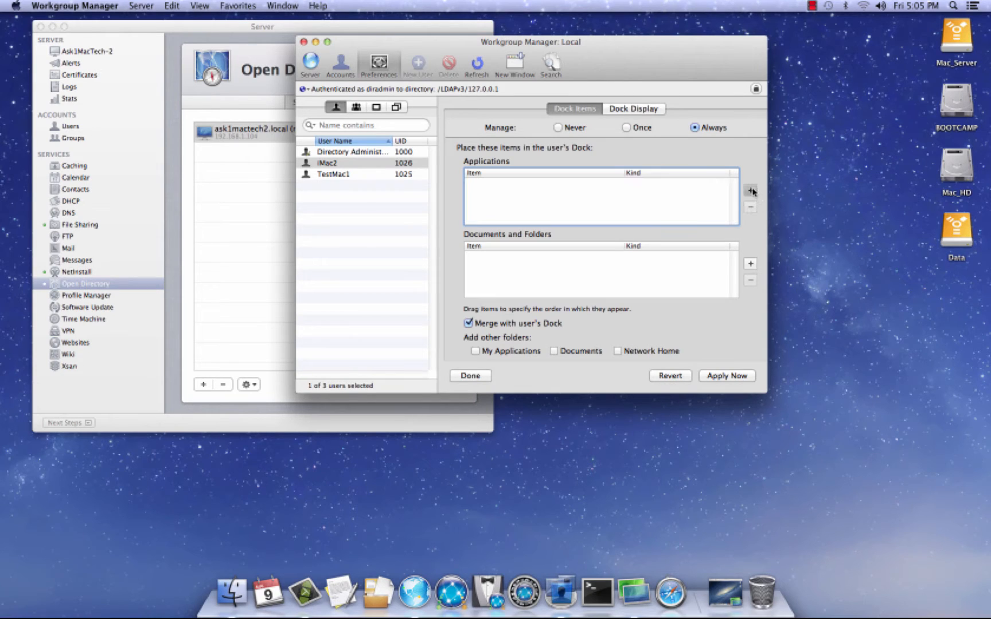
Step: Add Dictionary and Safari to iMac2's managed Dock application list
left_click(750, 191)
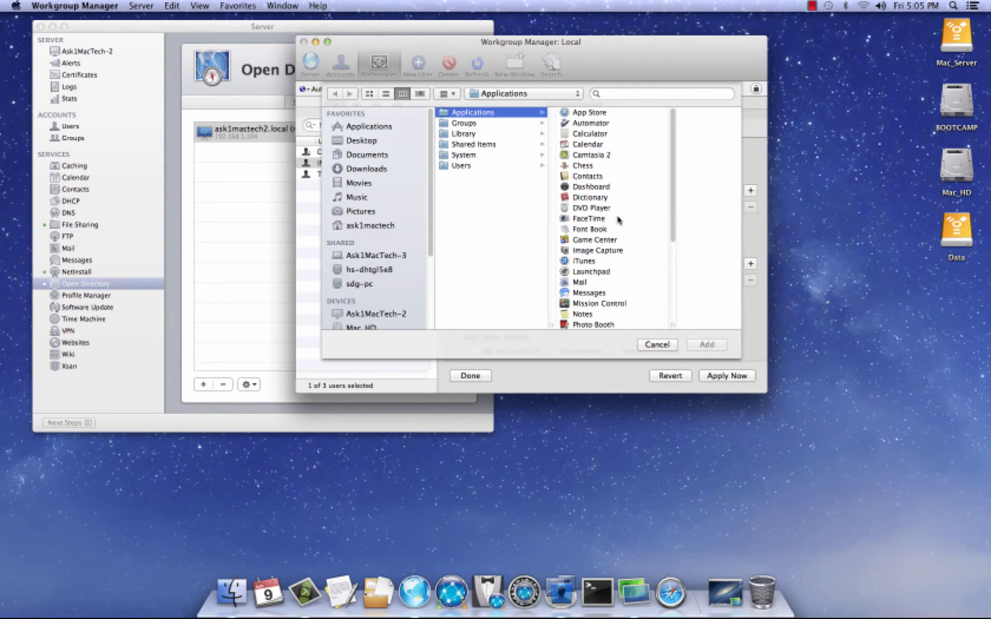
mouse_move(625, 268)
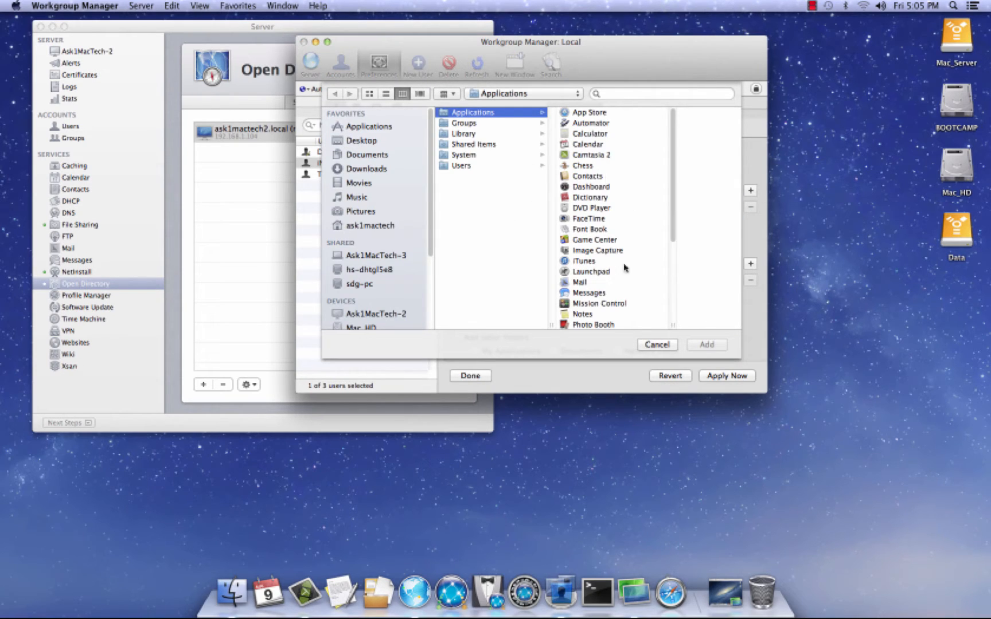
scroll("down", 3)
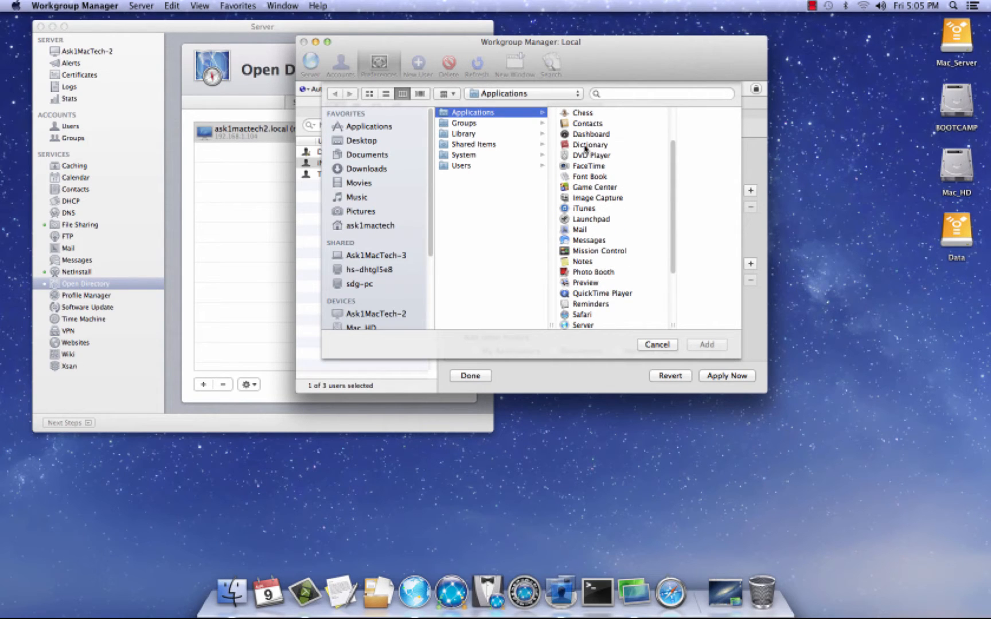
left_click(707, 345)
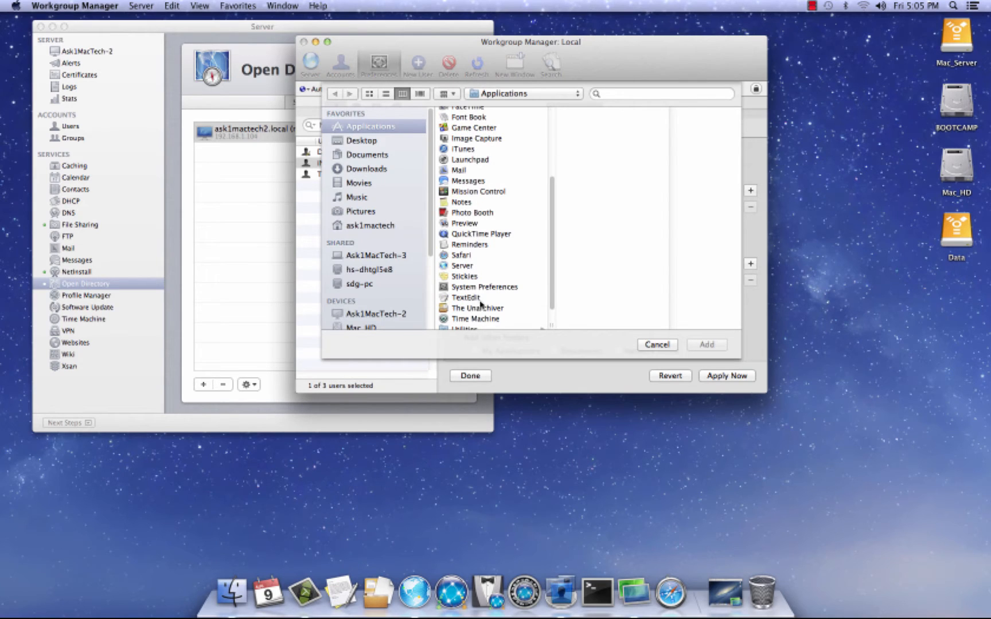
left_click(462, 255)
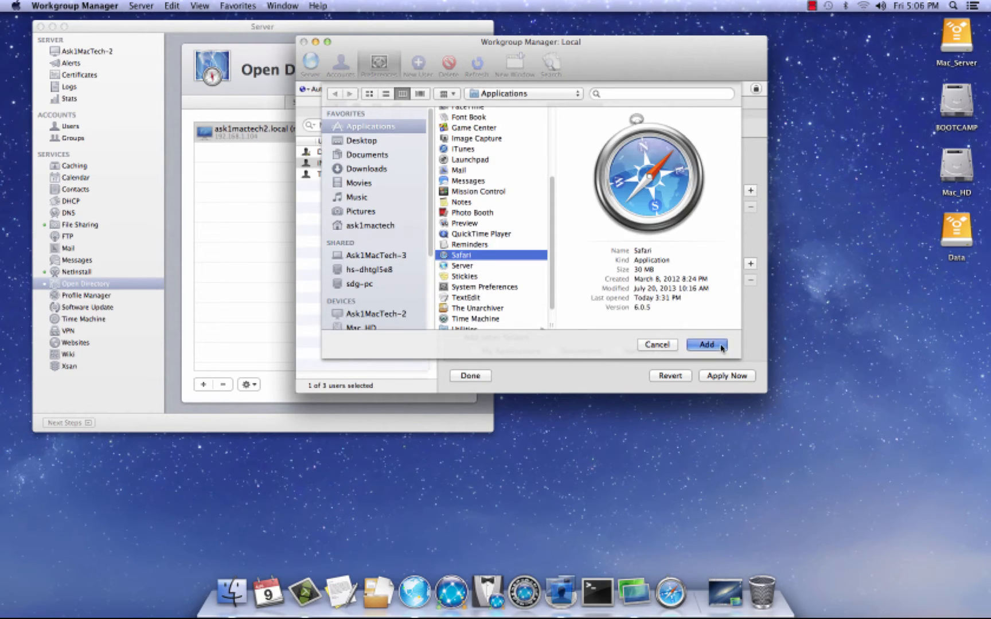
left_click(708, 344)
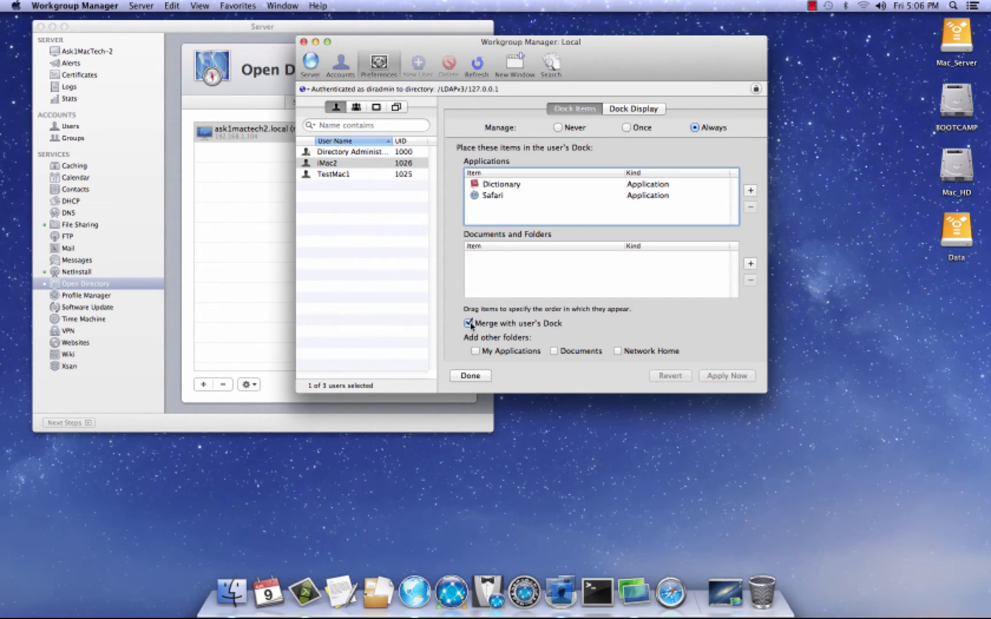
left_click(467, 323)
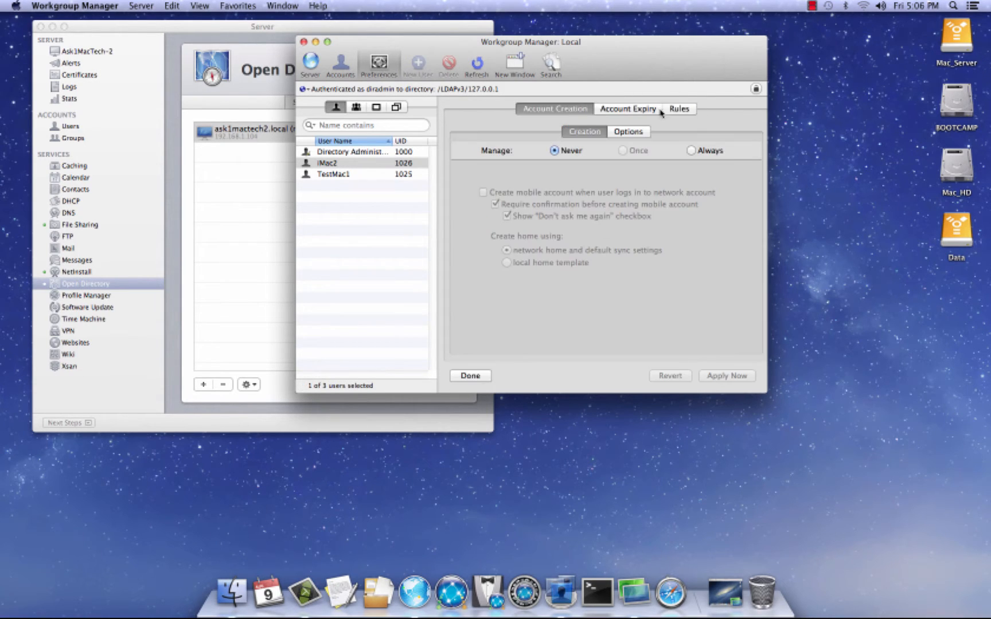
Step: Always create a mobile account when iMac2 logs in, and apply it
left_click(689, 150)
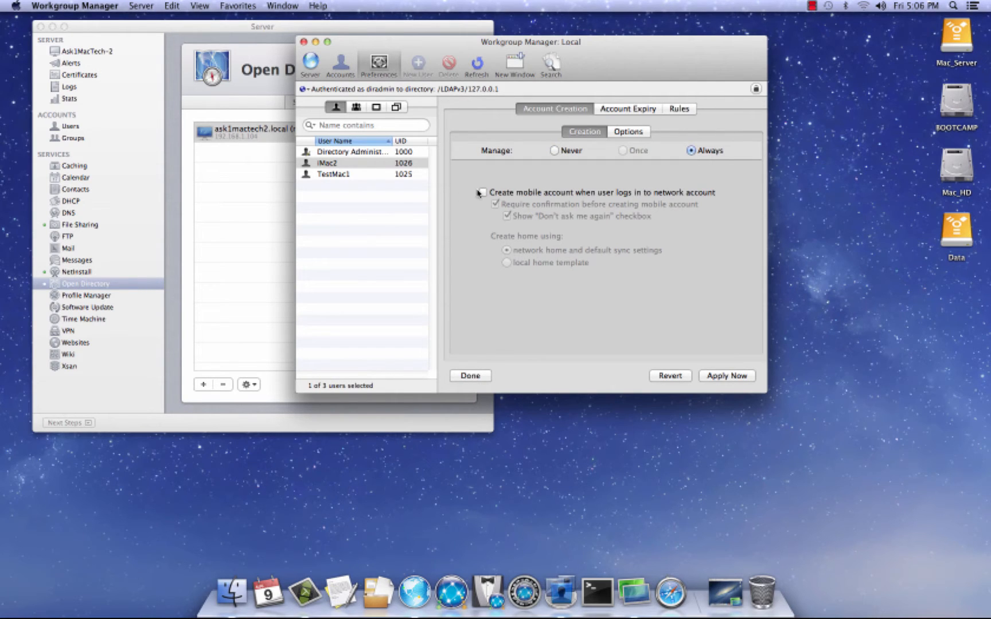
left_click(482, 192)
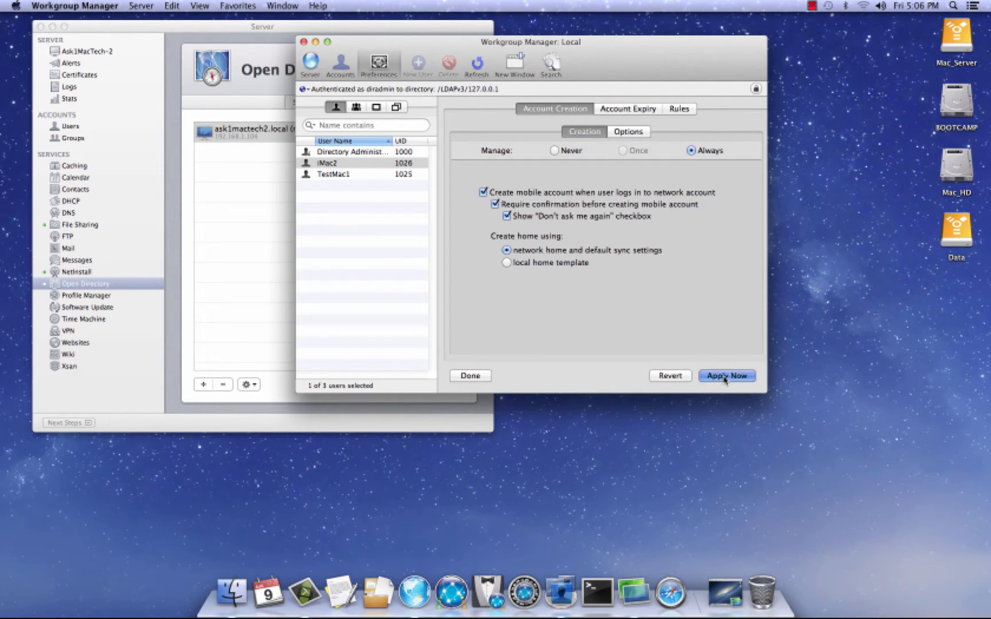
left_click(726, 376)
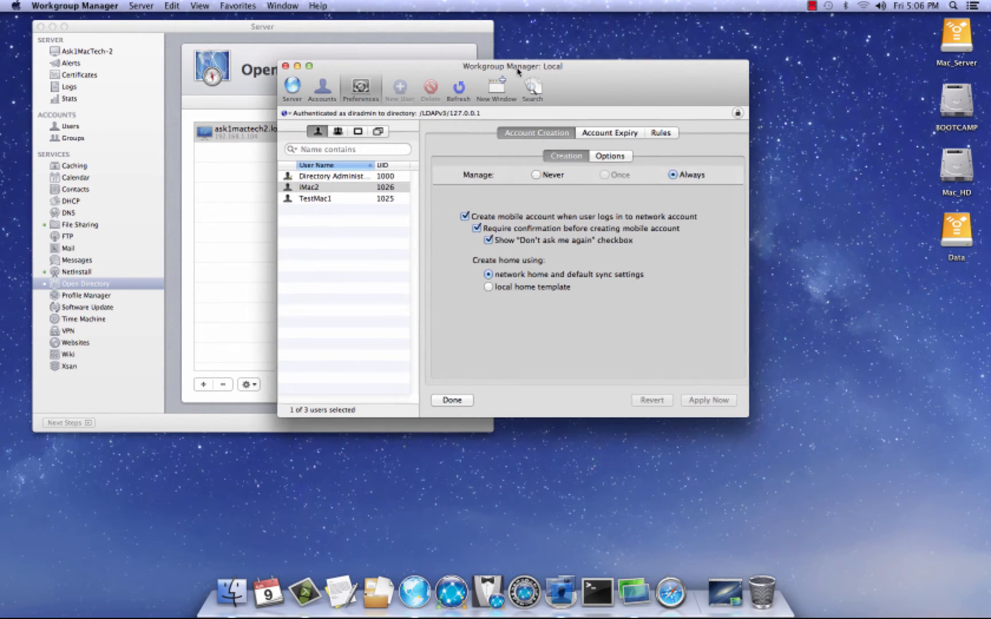
left_click_drag(512, 66, 519, 61)
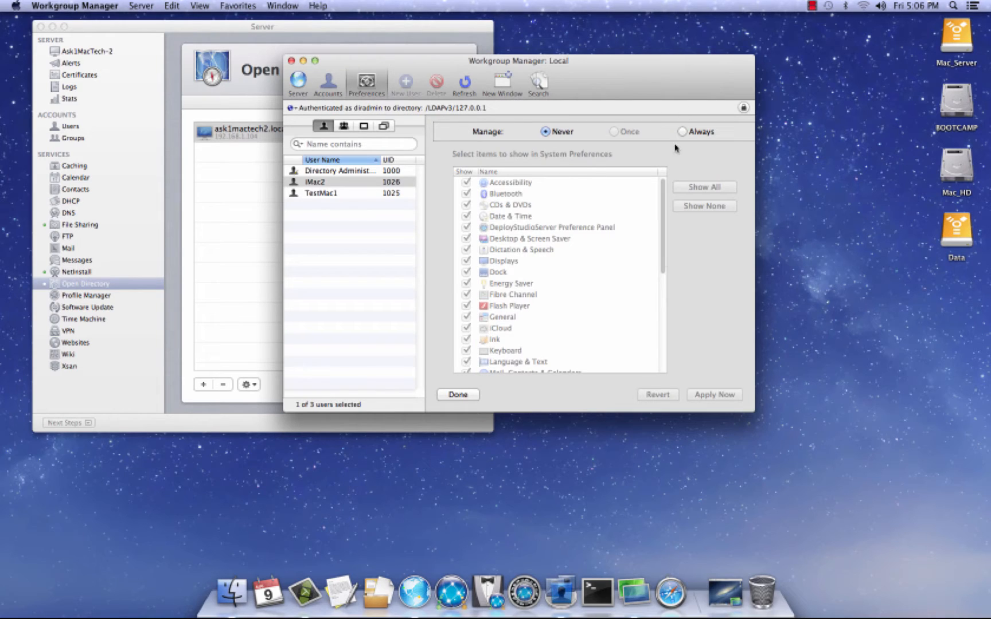
Step: Always manage System Preferences, showing only Desktop & Screen Saver and Dock panes
left_click(679, 131)
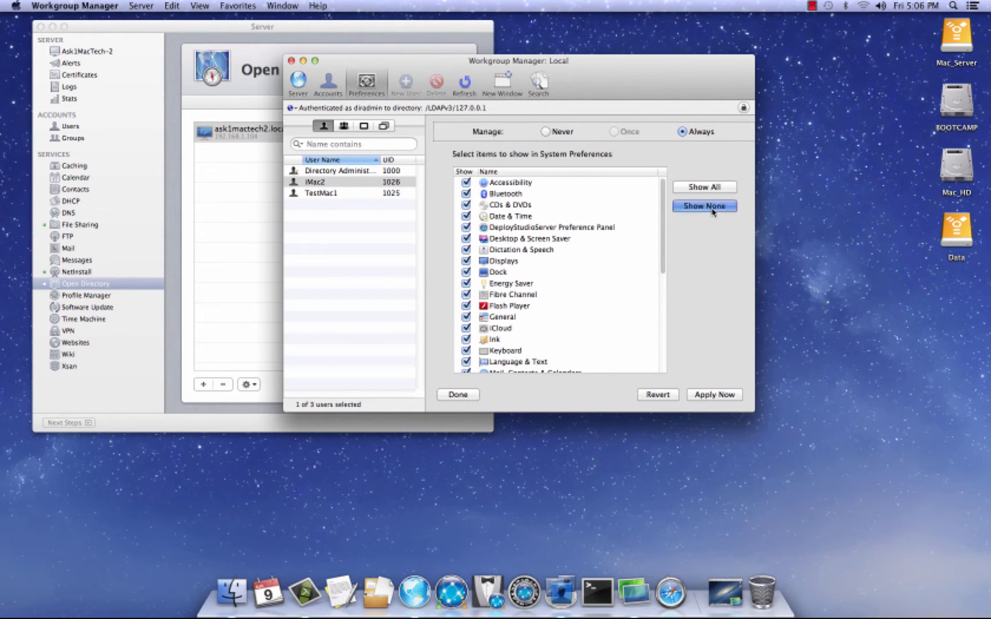
left_click(704, 206)
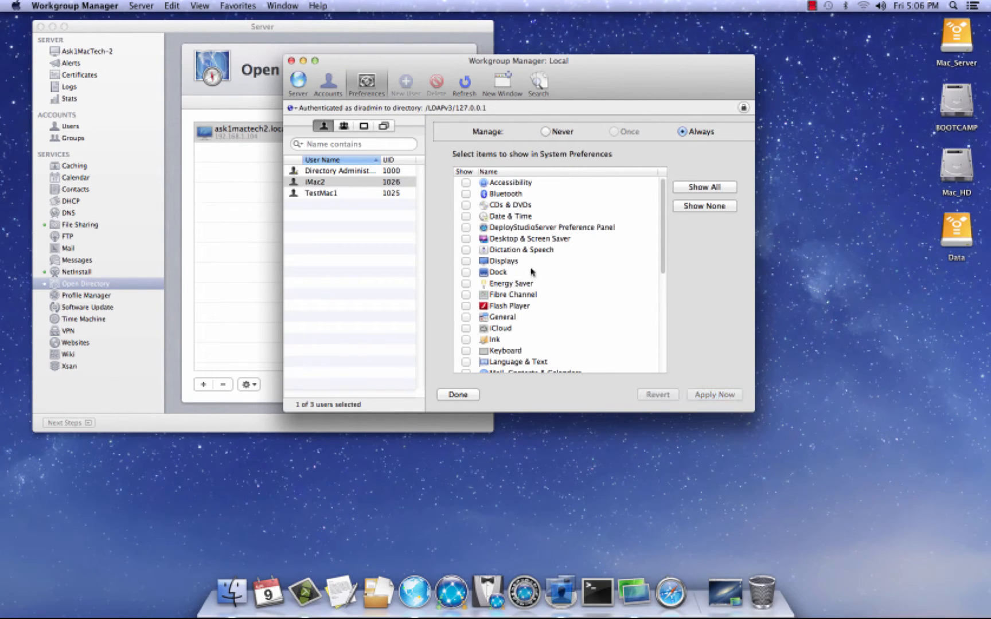
scroll("down", 3)
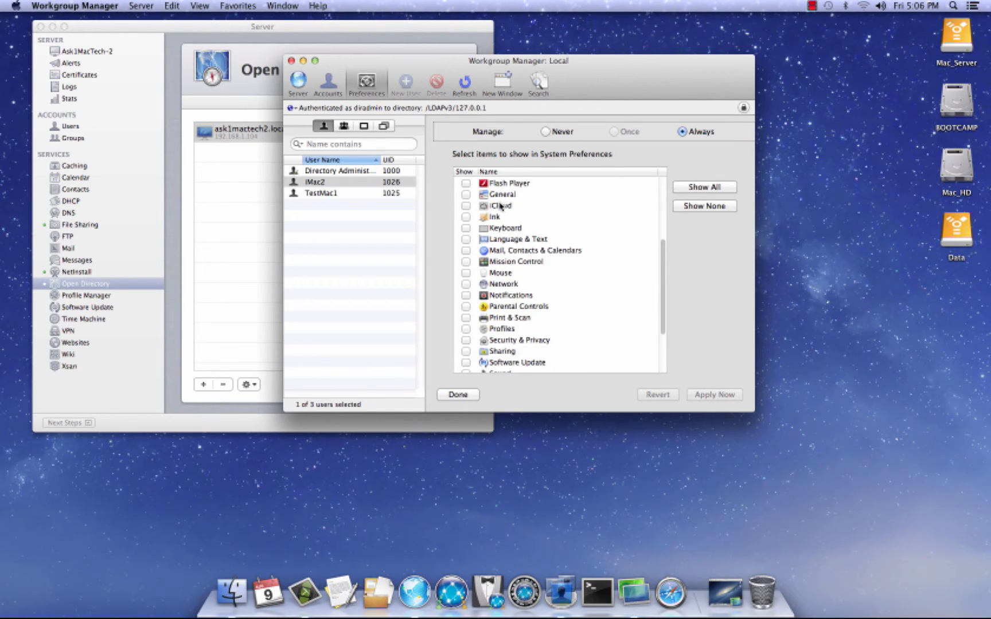
left_click(466, 338)
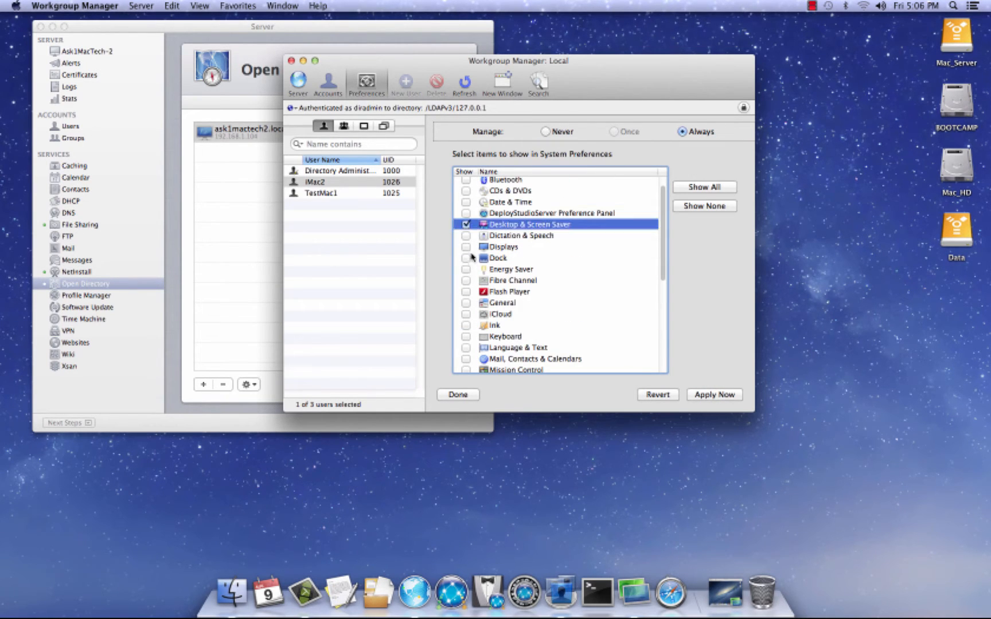
left_click(465, 258)
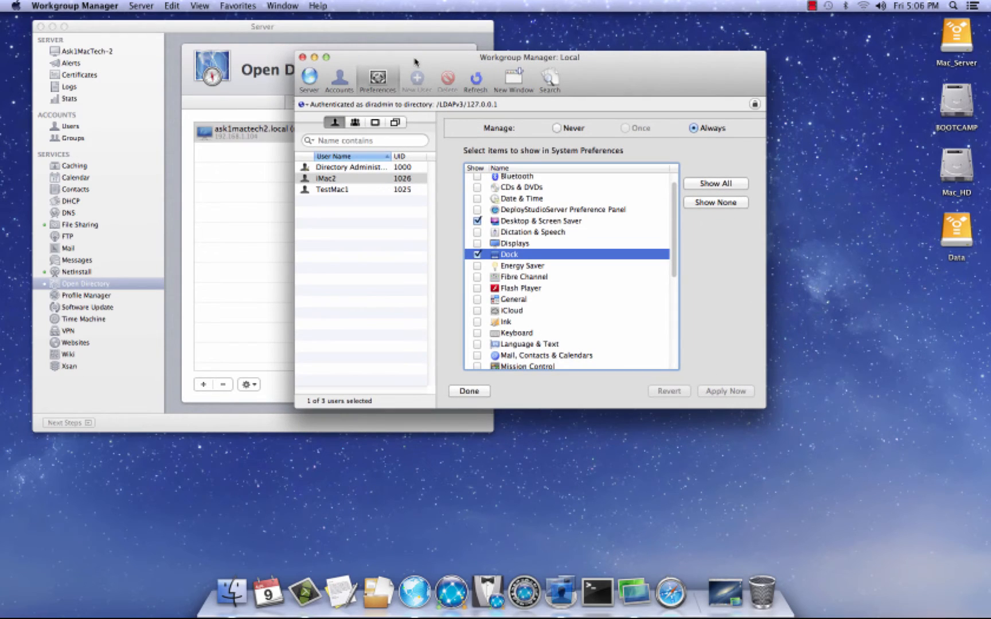
mouse_move(504, 59)
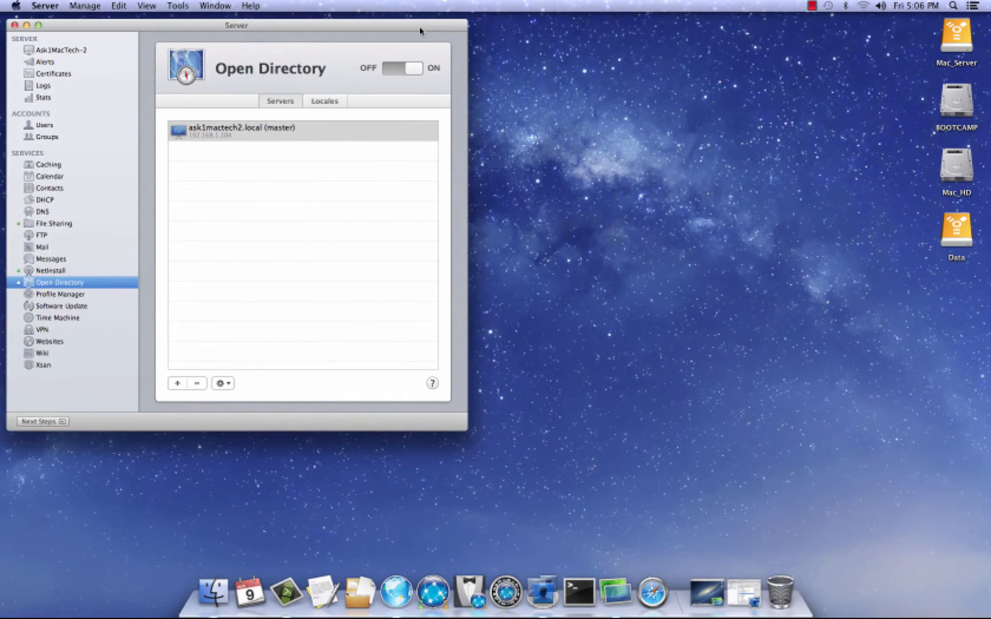
mouse_move(432, 235)
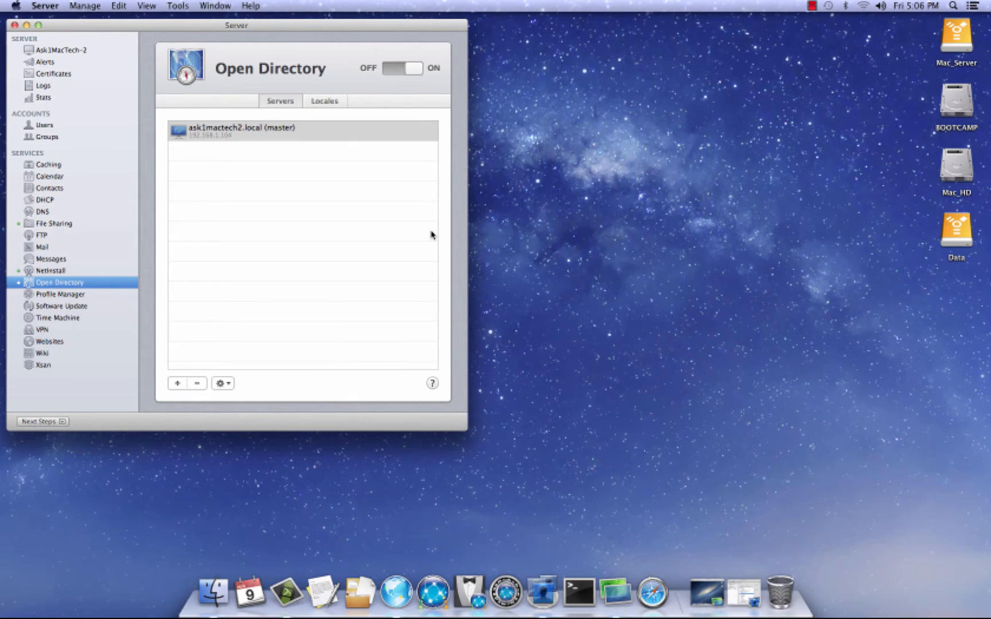
mouse_move(743, 604)
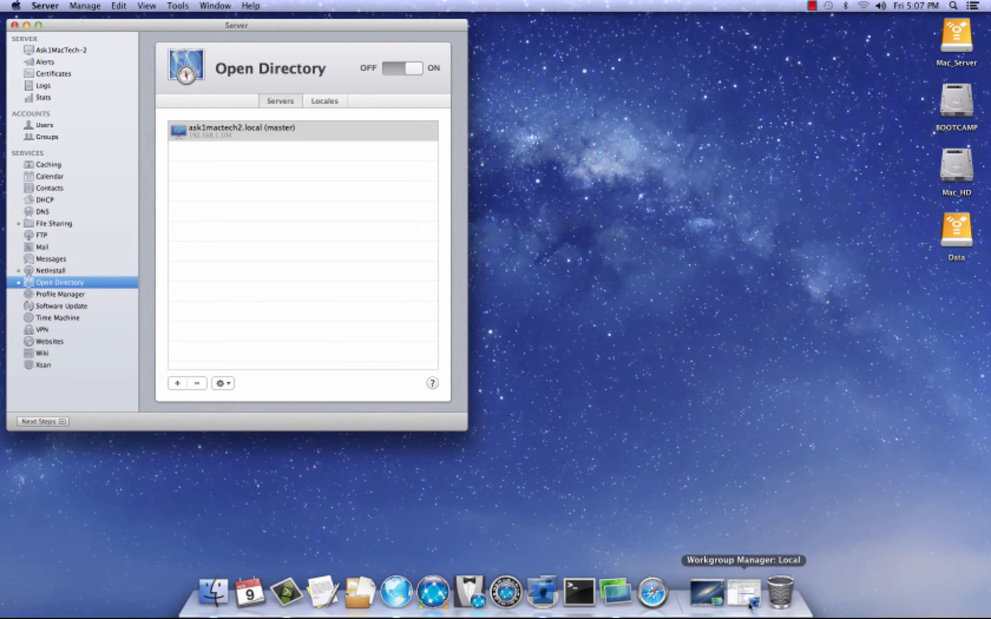
left_click(741, 597)
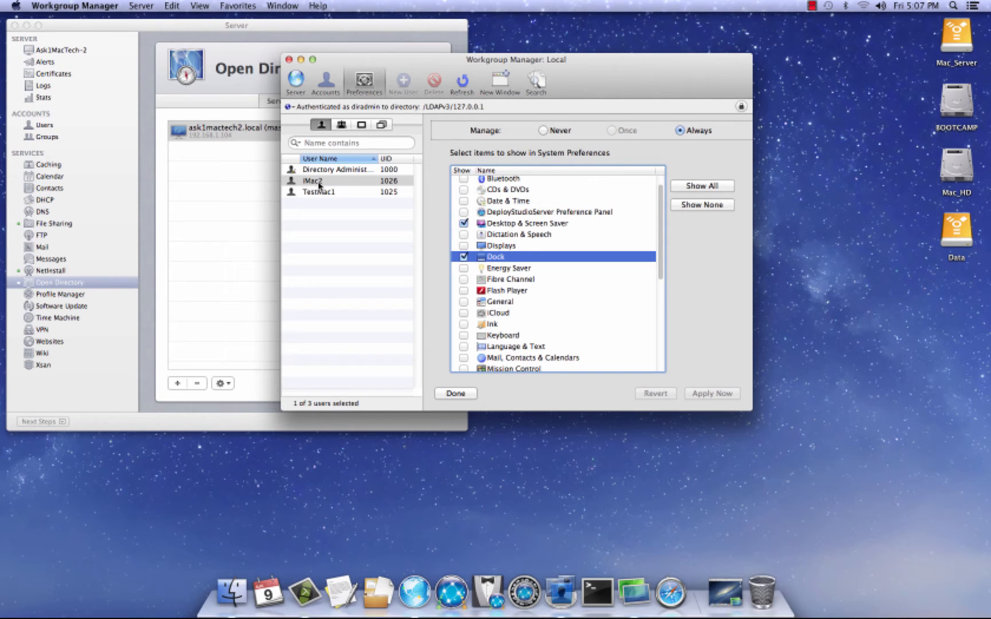
mouse_move(601, 73)
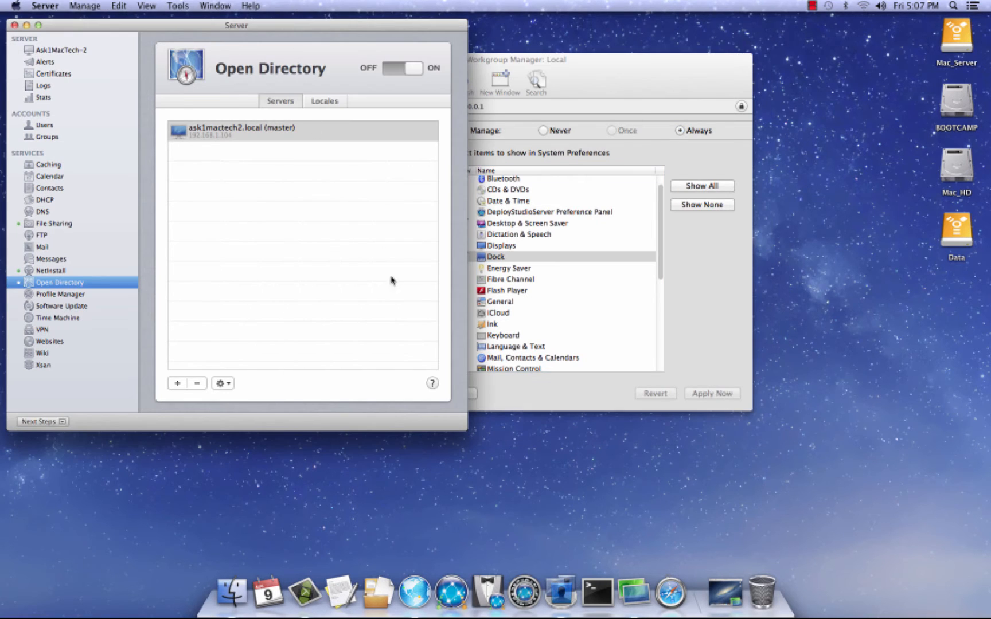
mouse_move(9, 316)
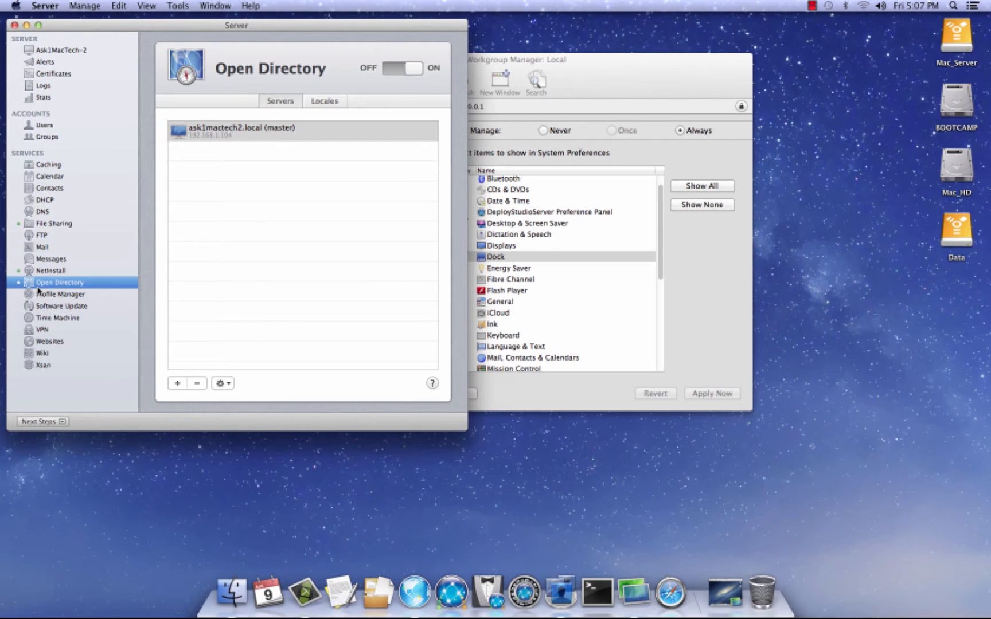
mouse_move(579, 62)
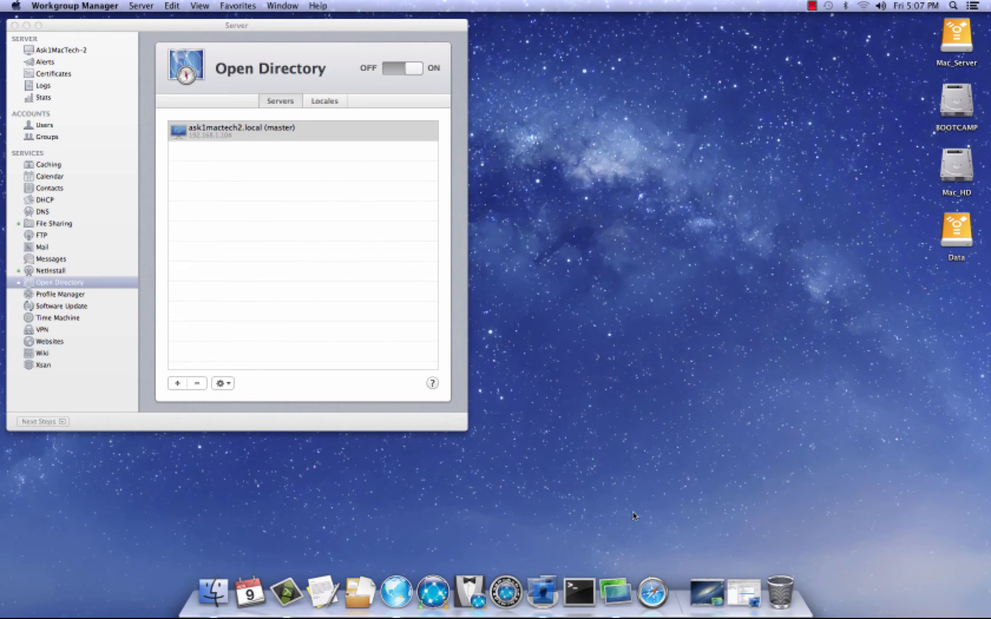
mouse_move(614, 600)
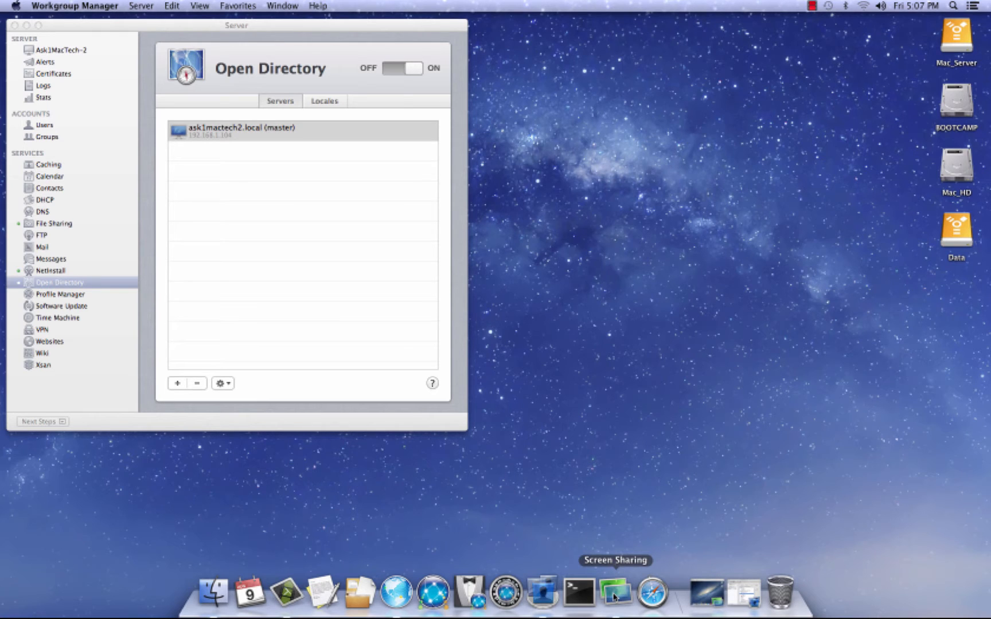
mouse_move(953, 40)
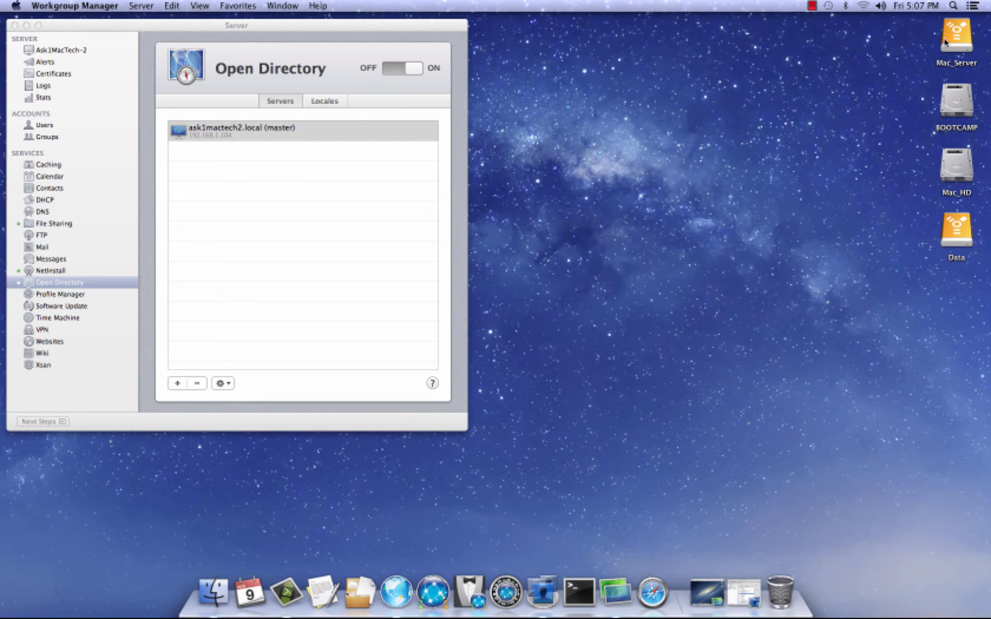
Step: Browse Mac_Server to System > Library > CoreServices and scroll toward Screen Sharing
double_click(955, 35)
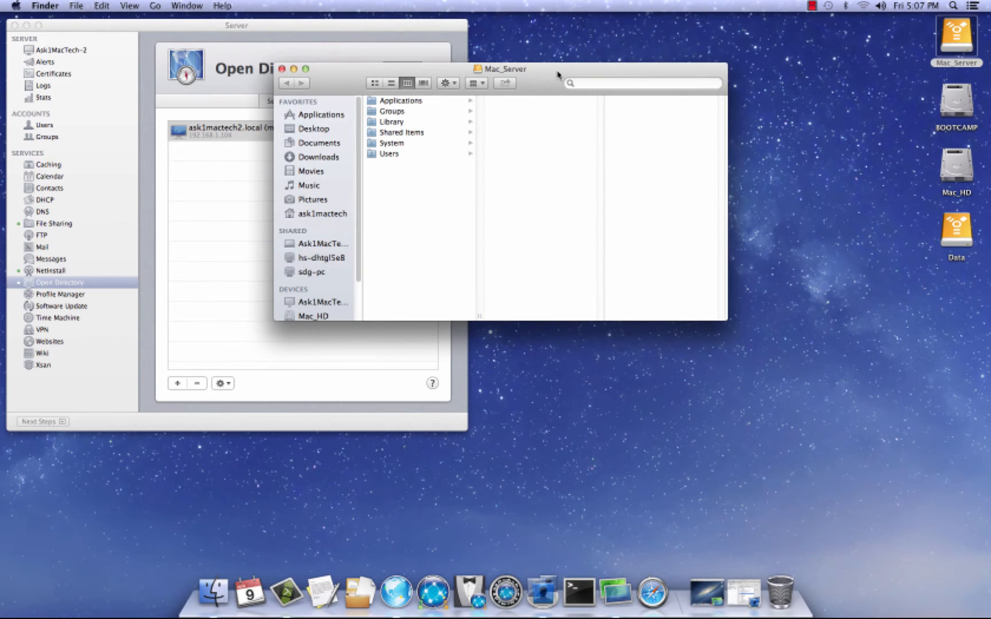
mouse_move(339, 156)
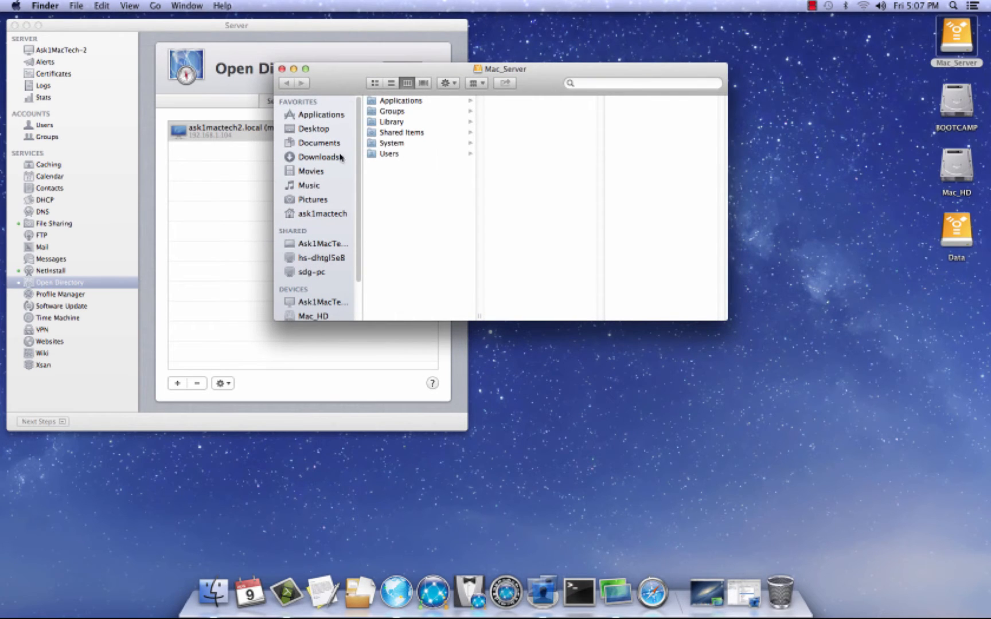
left_click(390, 142)
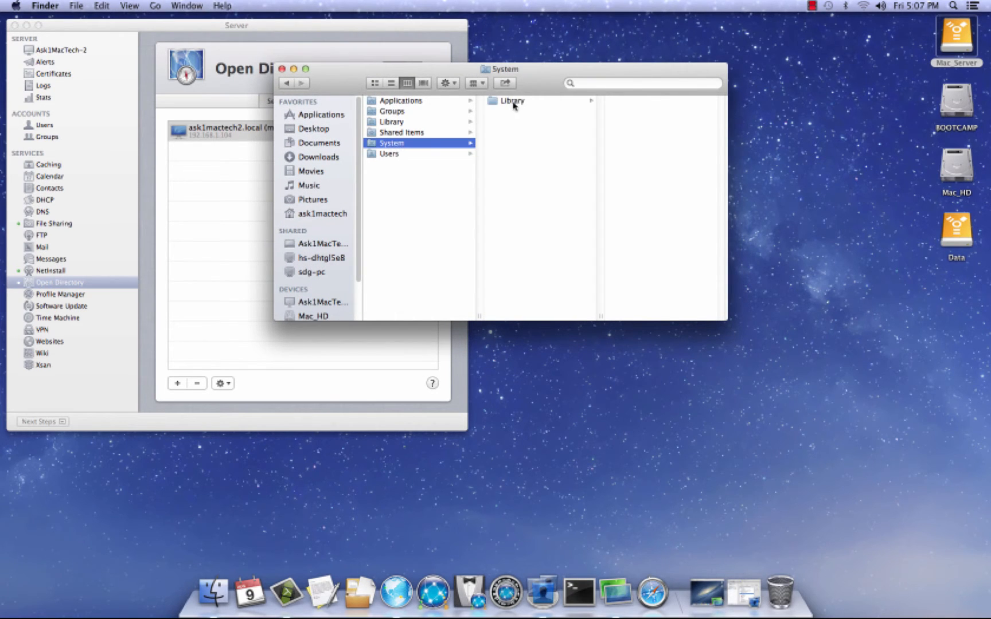
left_click(513, 101)
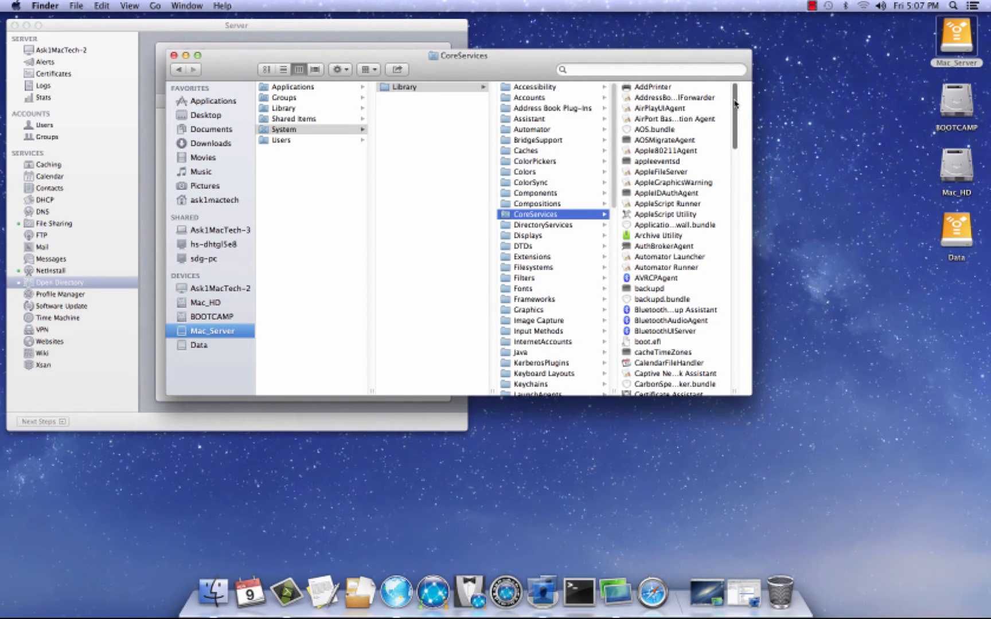
scroll("down", 3)
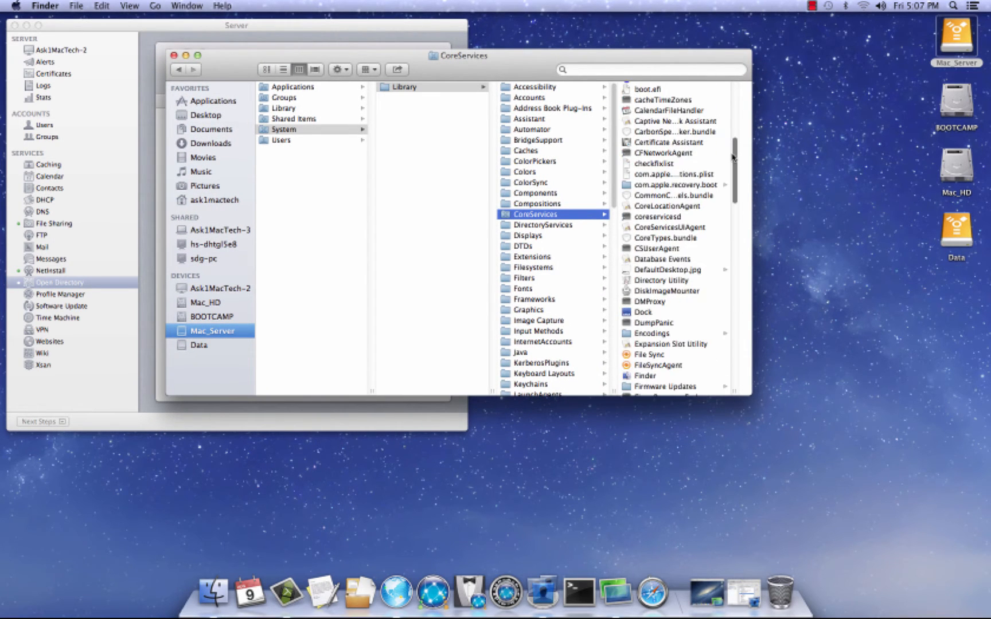
scroll("down", 3)
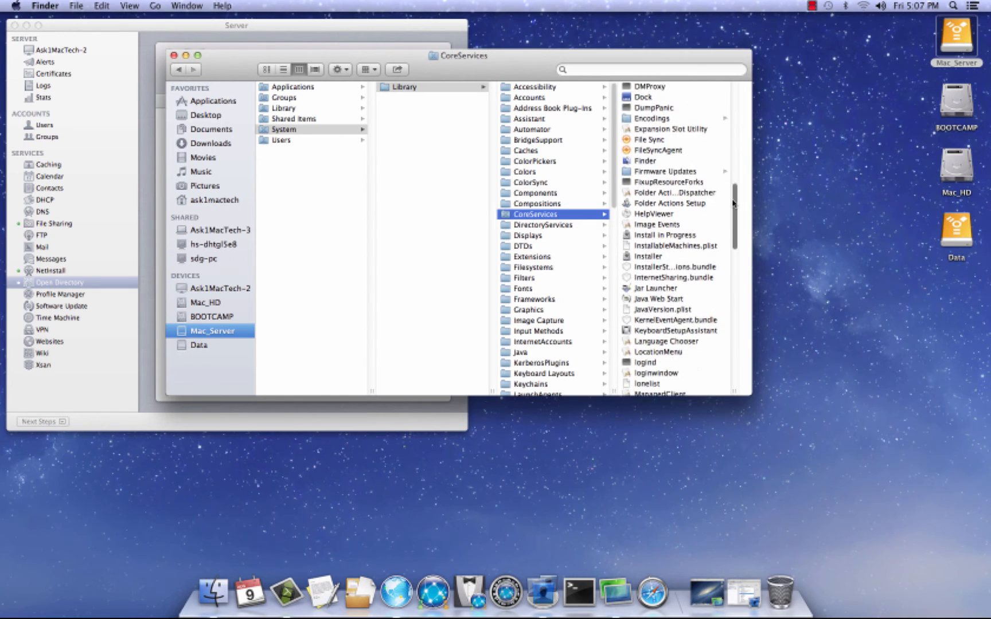
scroll("down", 3)
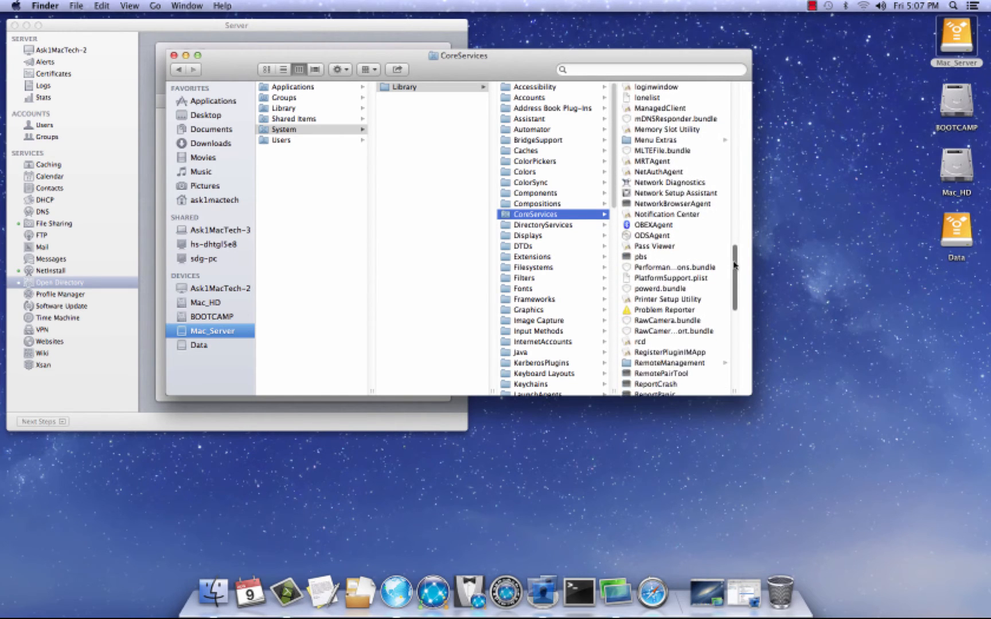
scroll("down", 3)
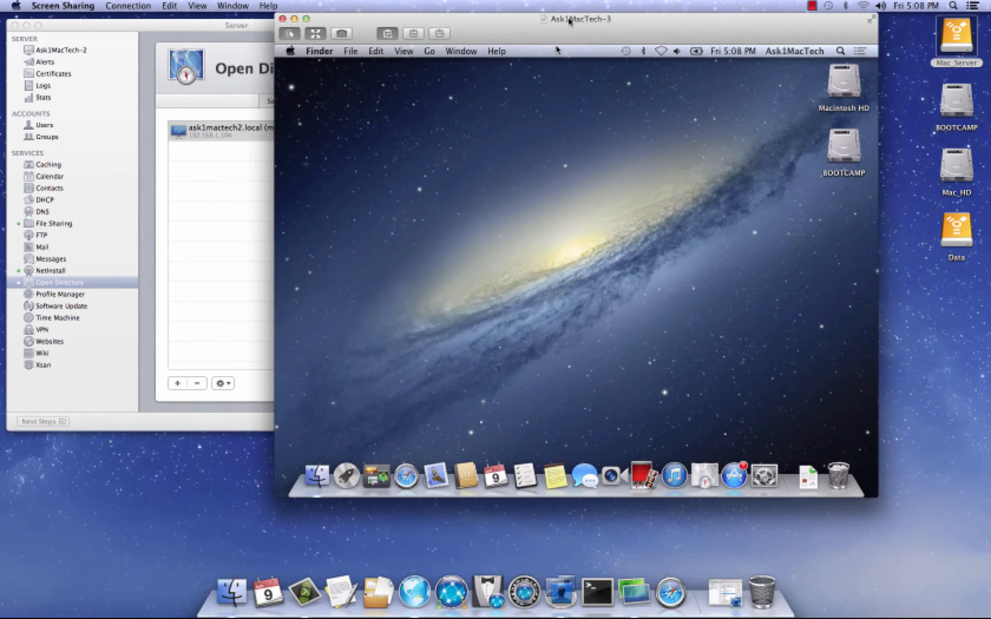
Step: Connect Screen Sharing to the client Mac at 192.168.1.101 and sign in
left_click_drag(575, 19, 531, 37)
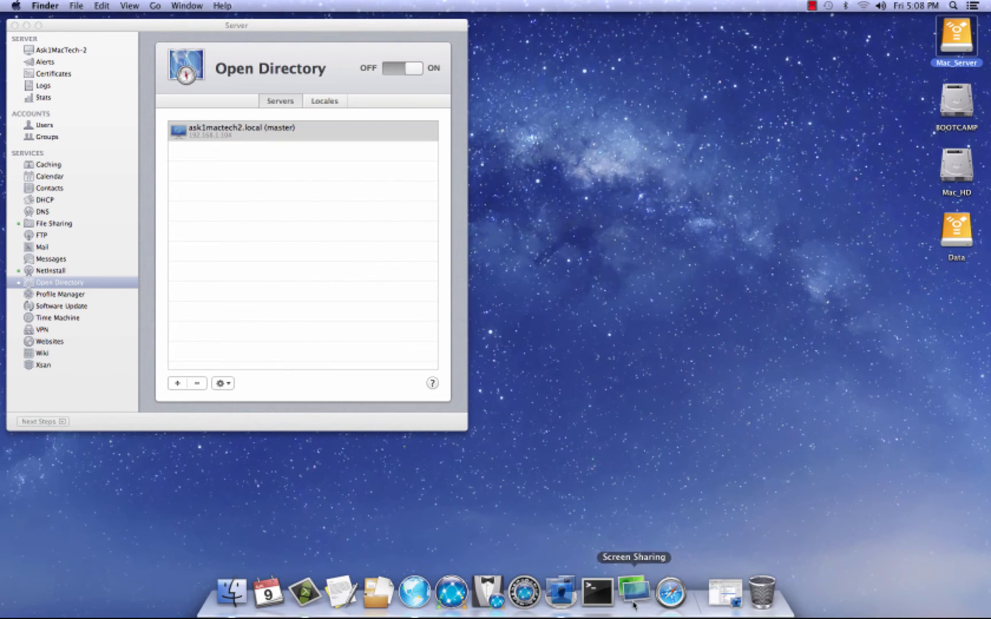
left_click(633, 597)
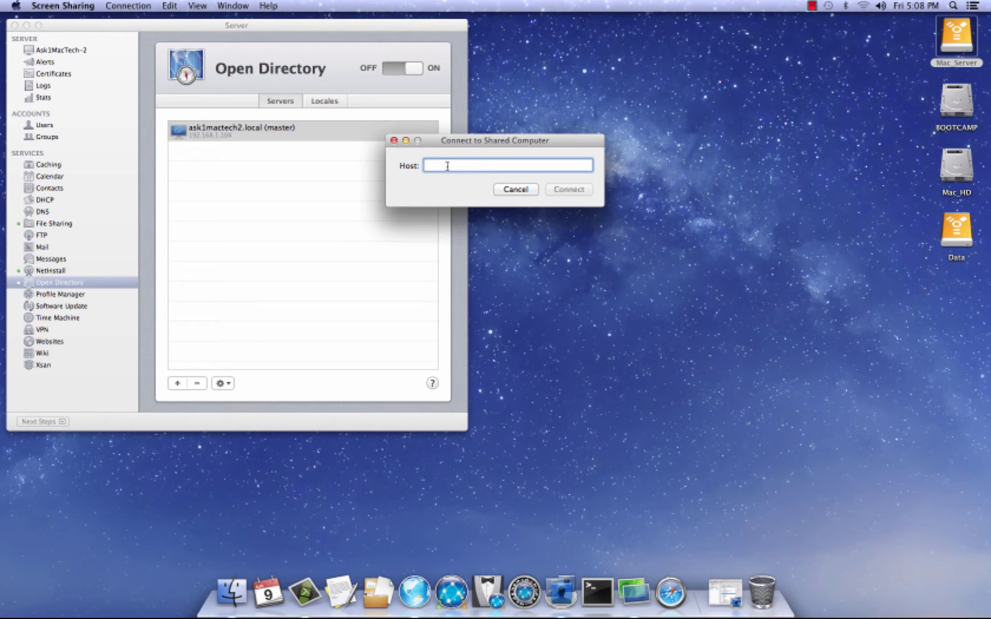
type("192")
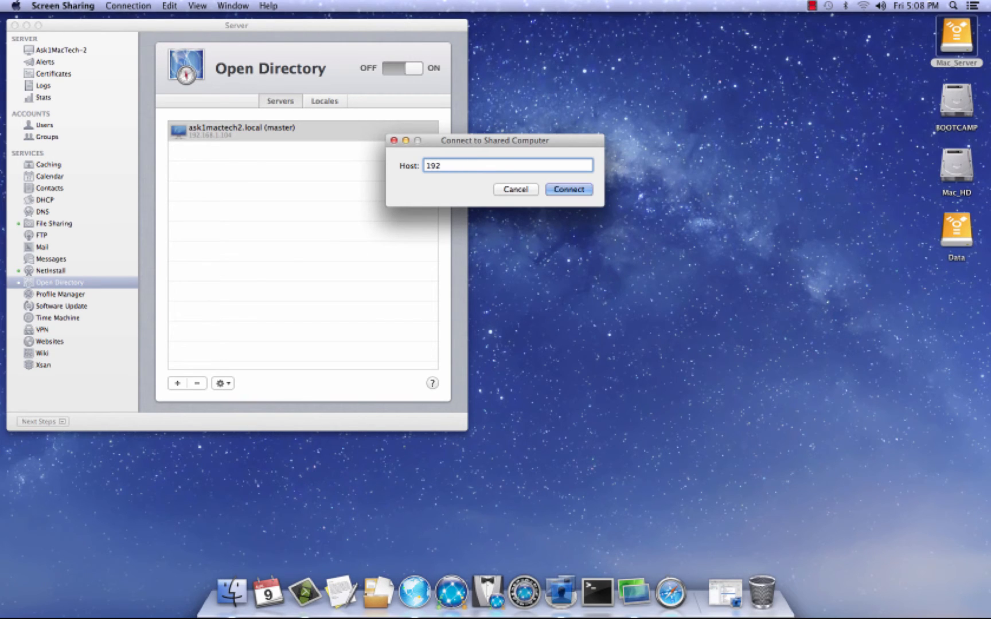
type(".1")
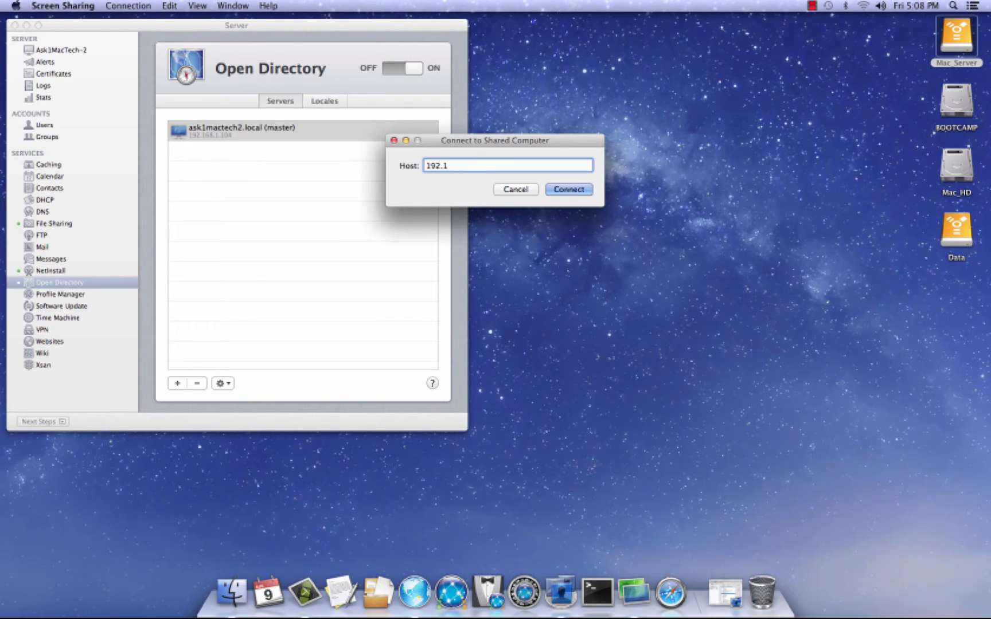
type("68.1.1")
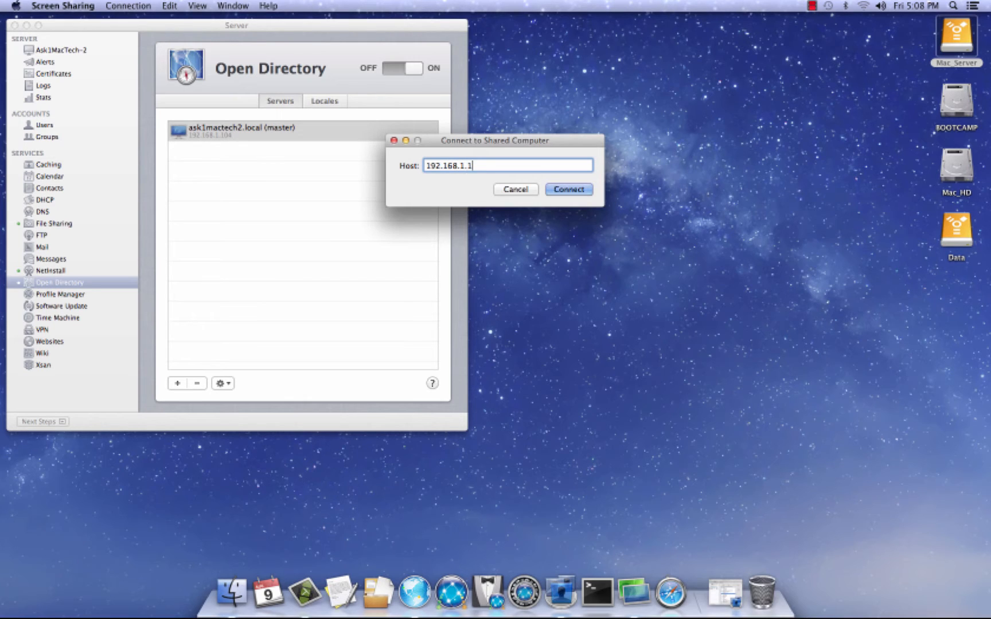
left_click(568, 190)
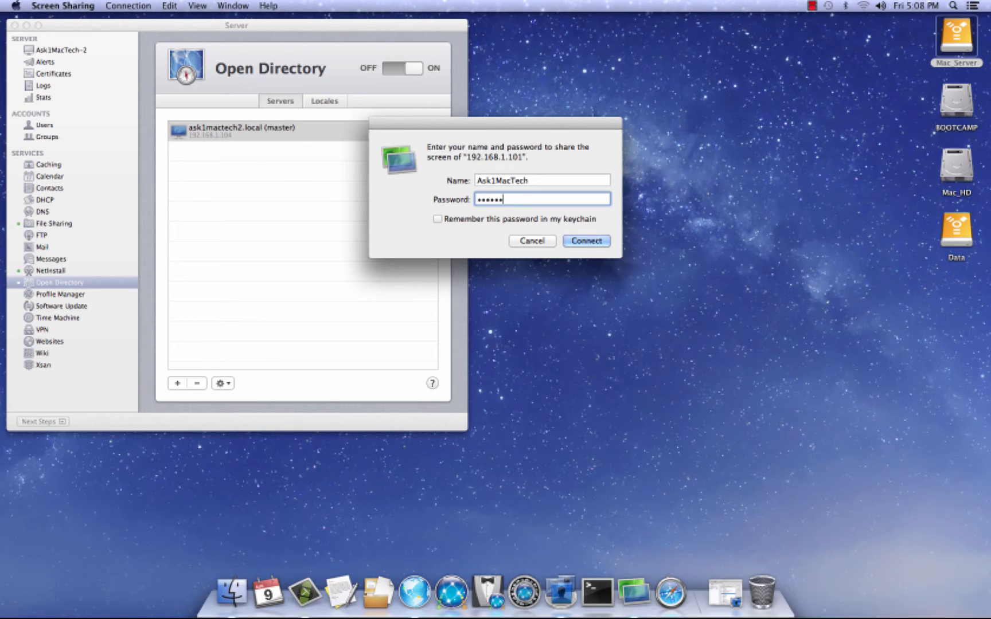
left_click(586, 241)
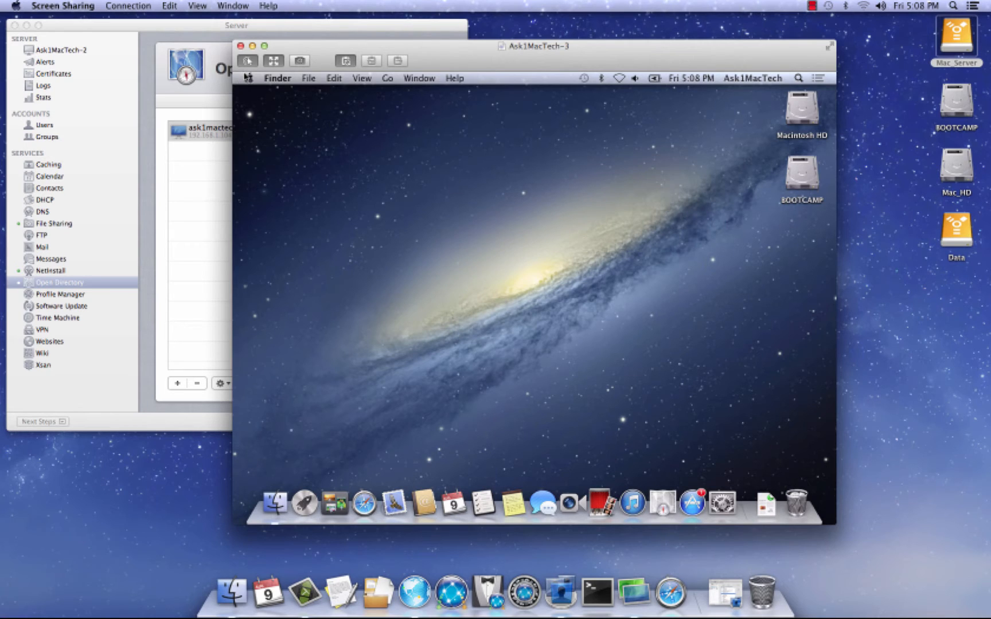
Step: On the client Mac, open Users & Groups and unlock it with the admin password
left_click(248, 78)
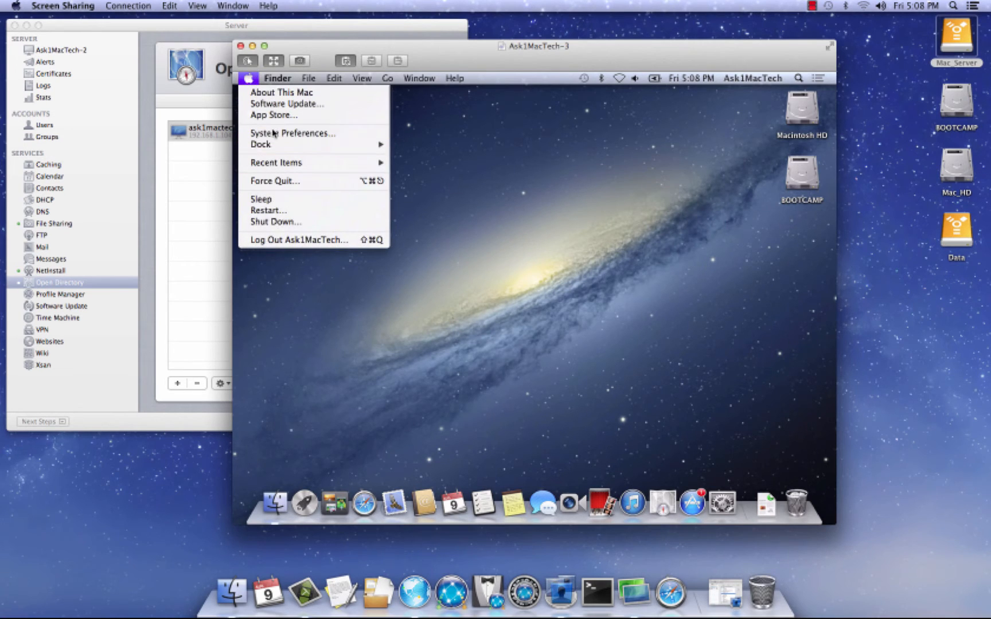
mouse_move(275, 133)
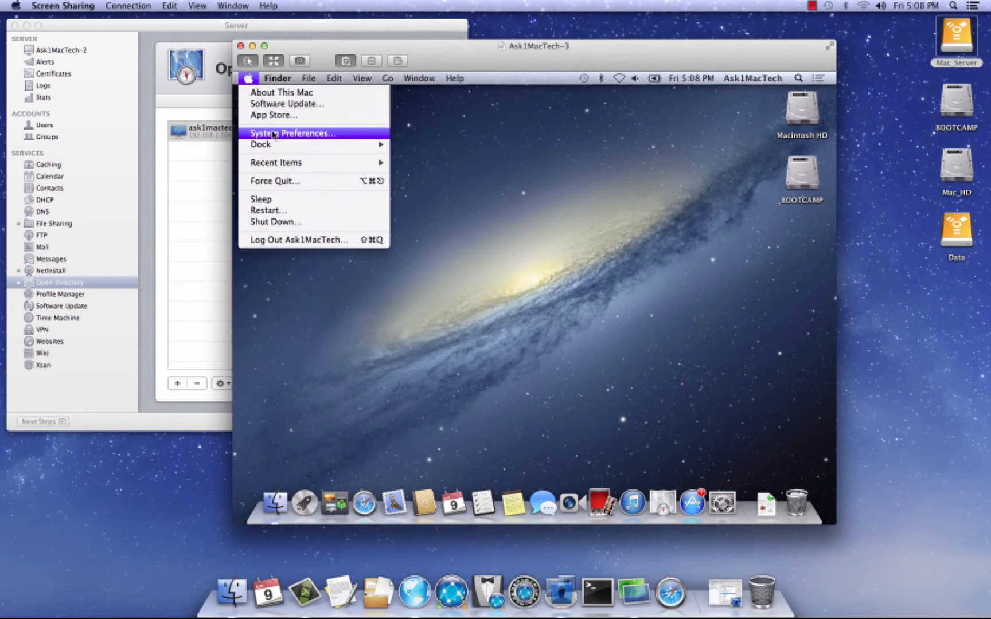
left_click(290, 133)
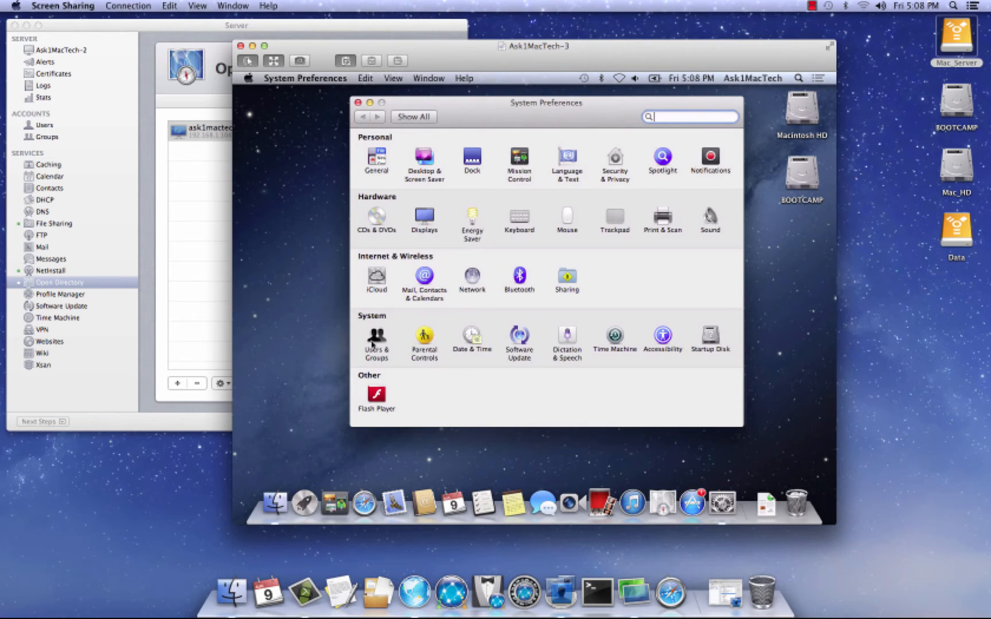
left_click(376, 337)
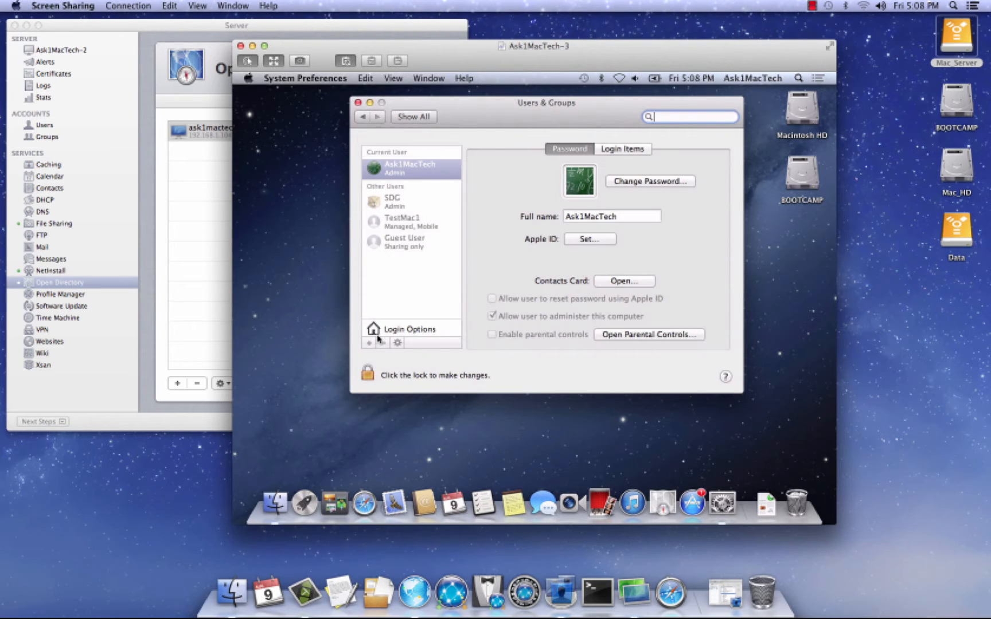
left_click(365, 375)
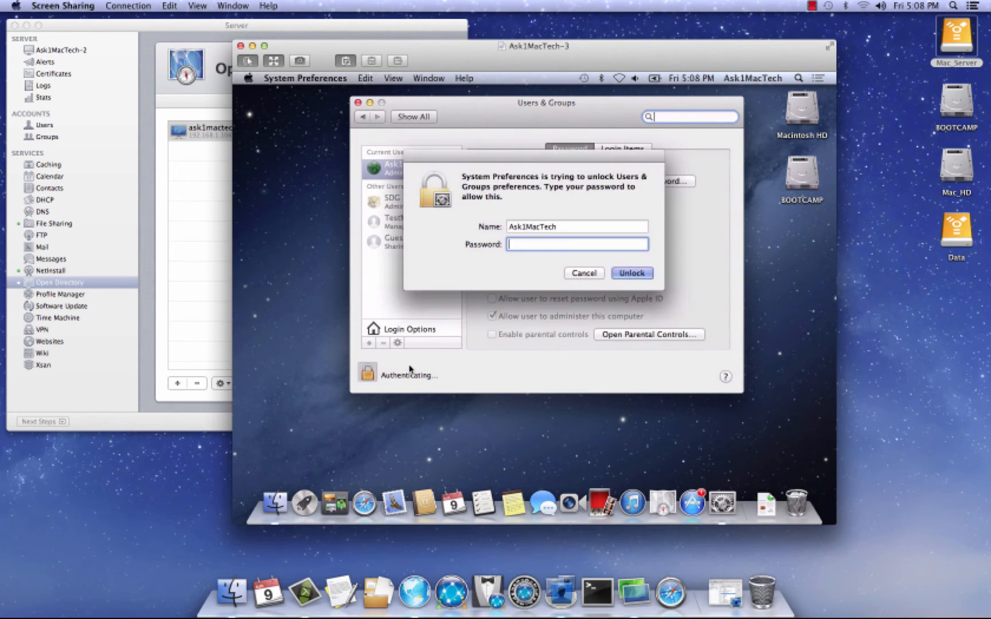
type("password")
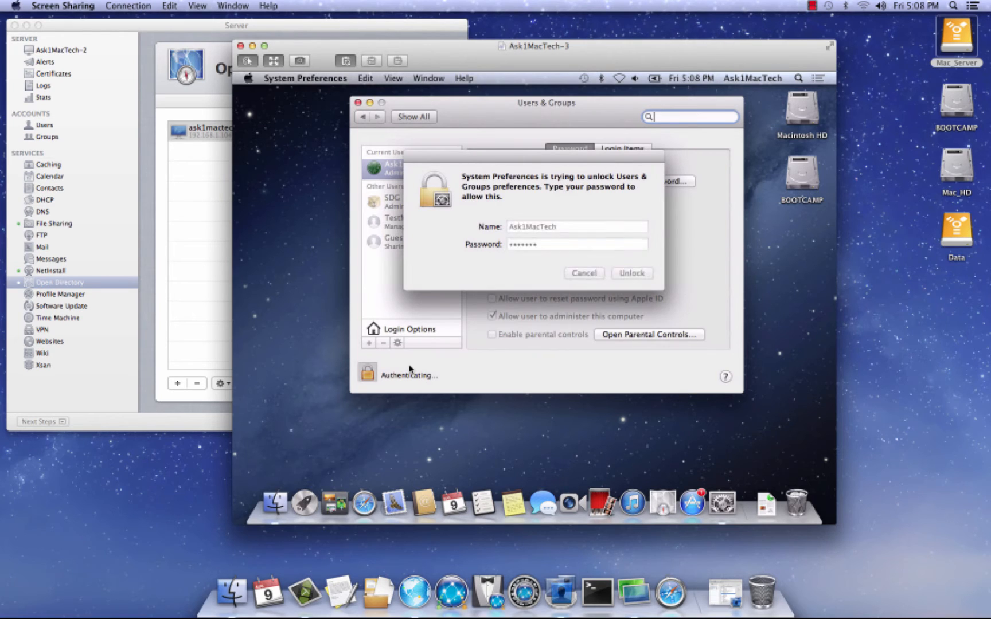
left_click(631, 273)
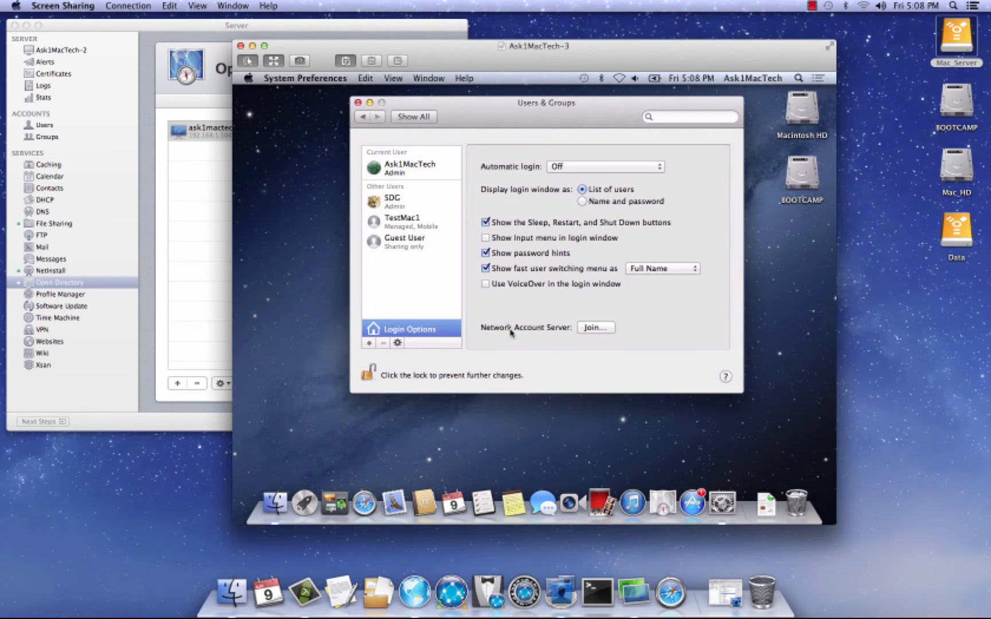
mouse_move(560, 334)
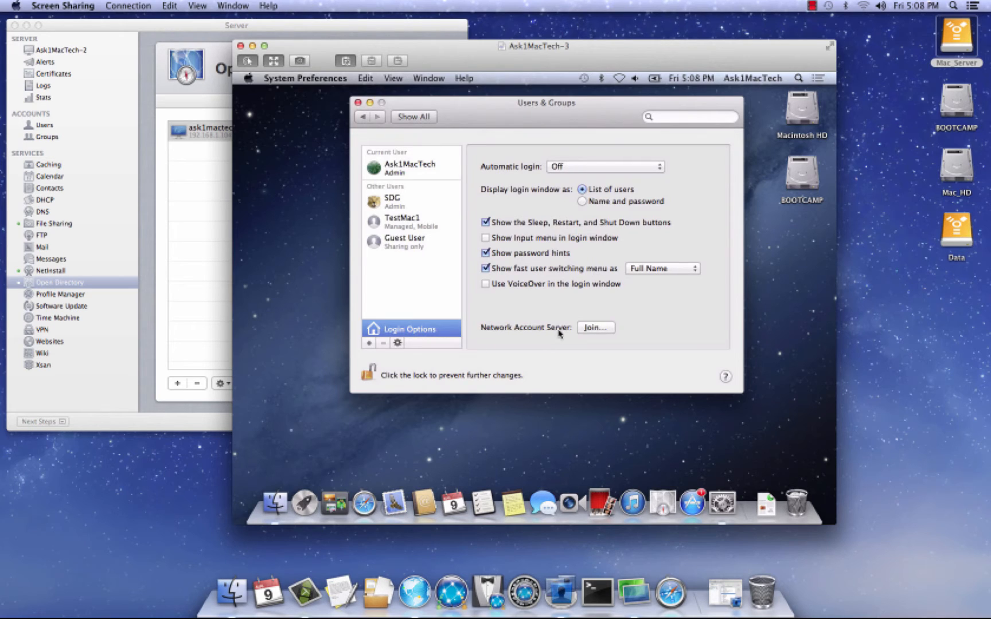
Step: Join the client Mac to network account server 192.168.1.104, trusting its certificate
left_click(596, 327)
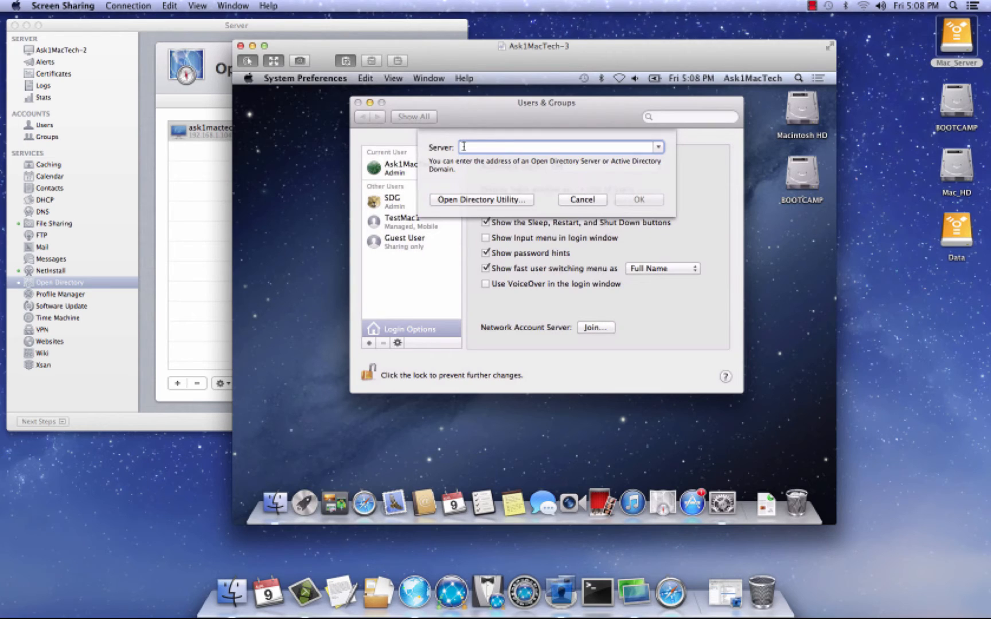
type("192.168.1.104")
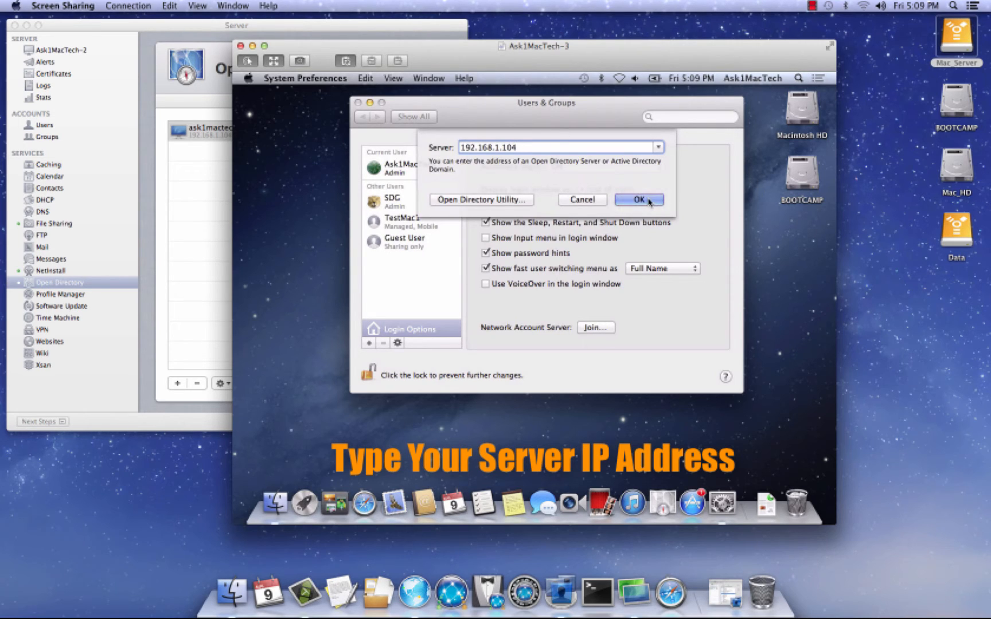
left_click(638, 200)
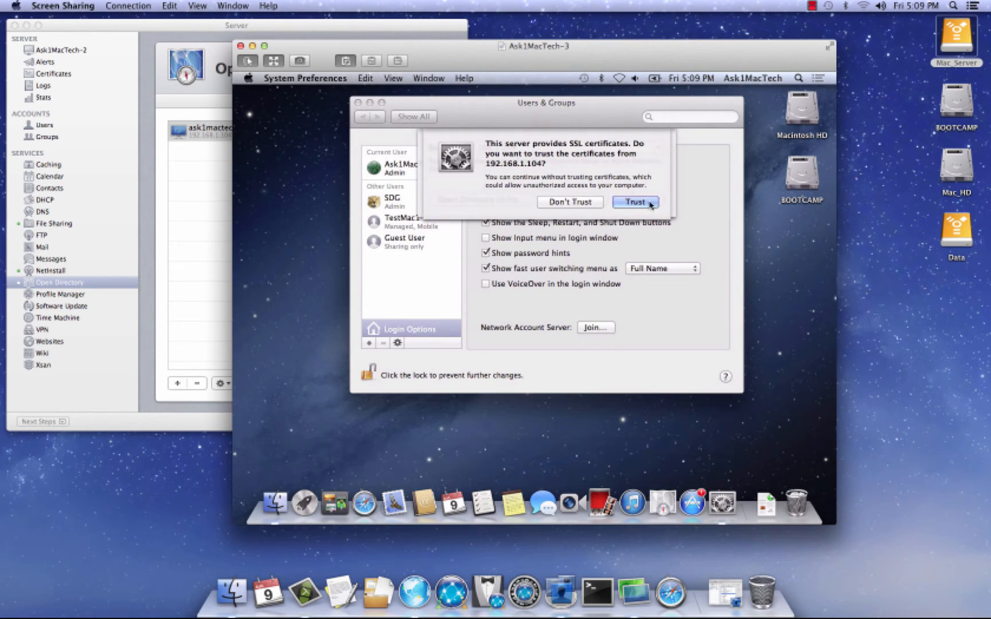
left_click(636, 202)
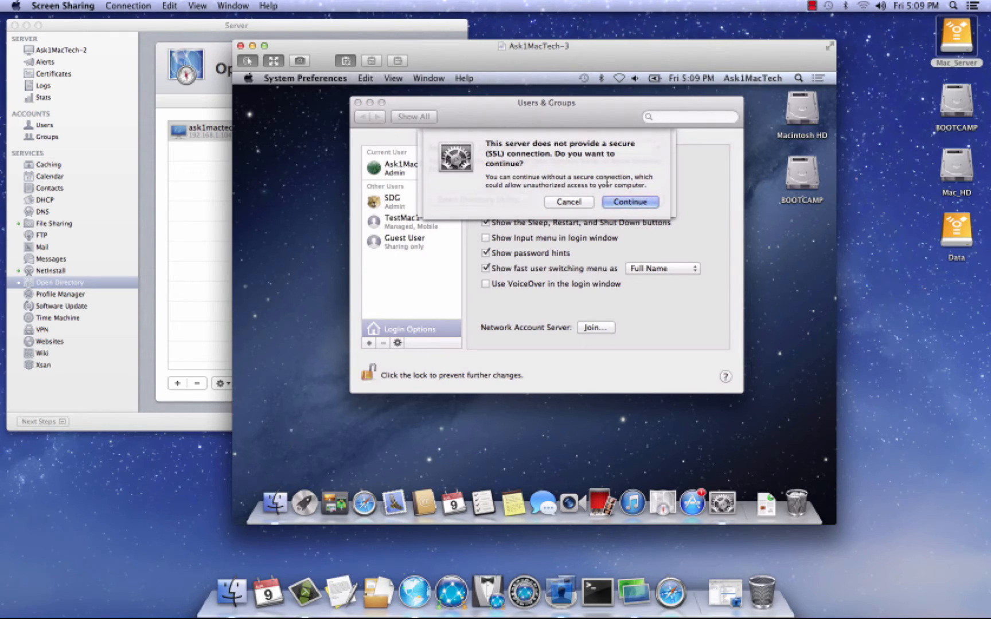
left_click(630, 201)
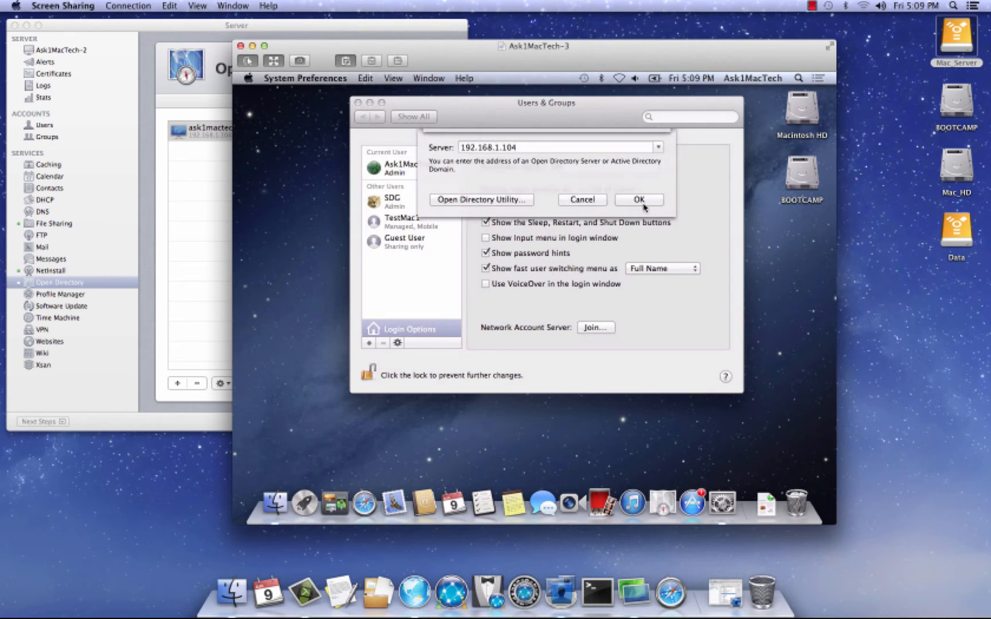
left_click(640, 200)
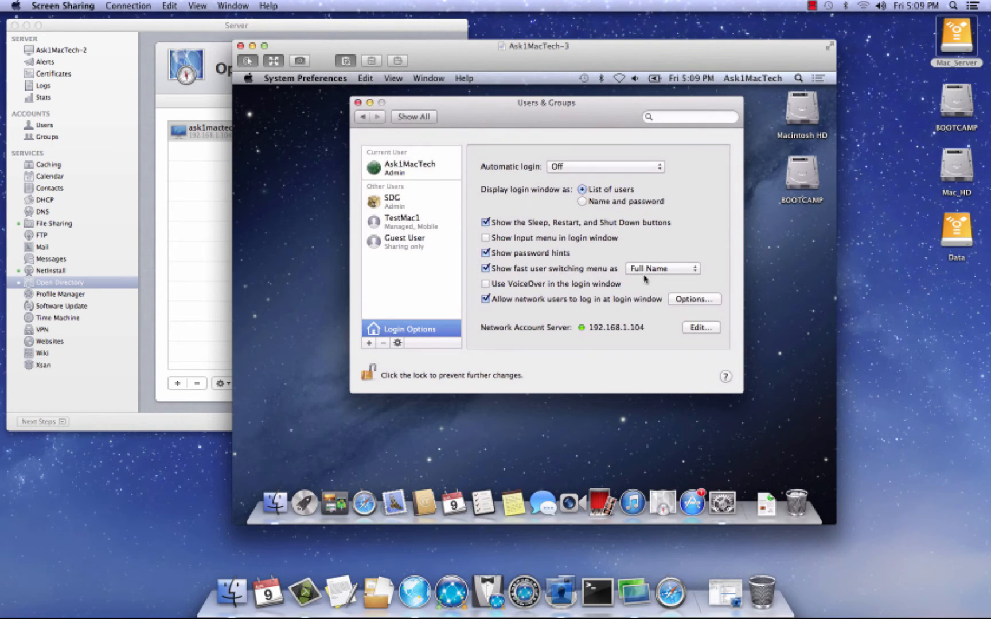
mouse_move(703, 329)
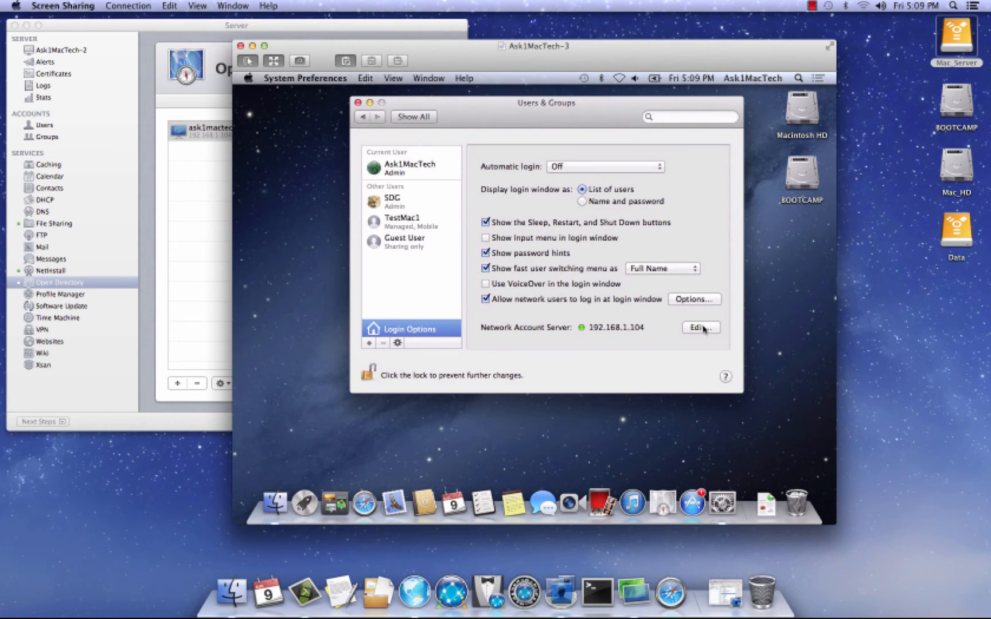
Step: Open Directory Utility from the network account server settings and unlock it with admin authorization
left_click(700, 327)
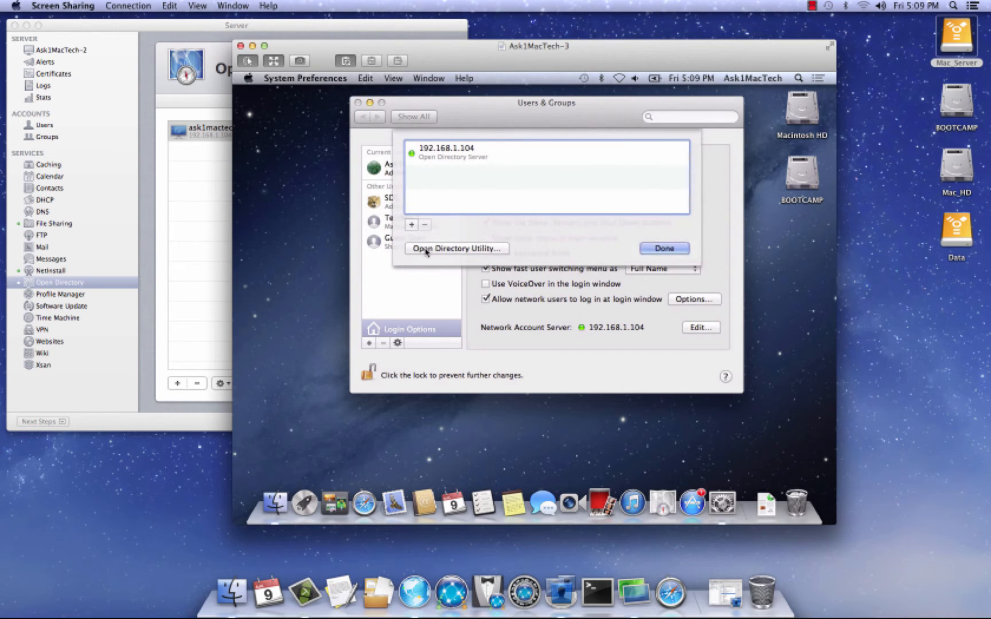
left_click(456, 248)
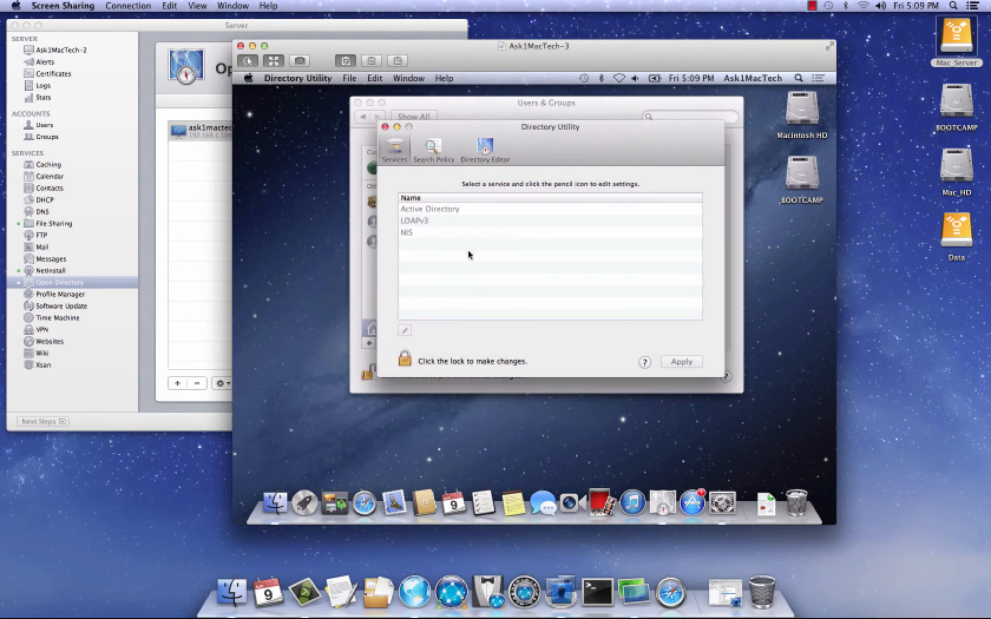
left_click(403, 358)
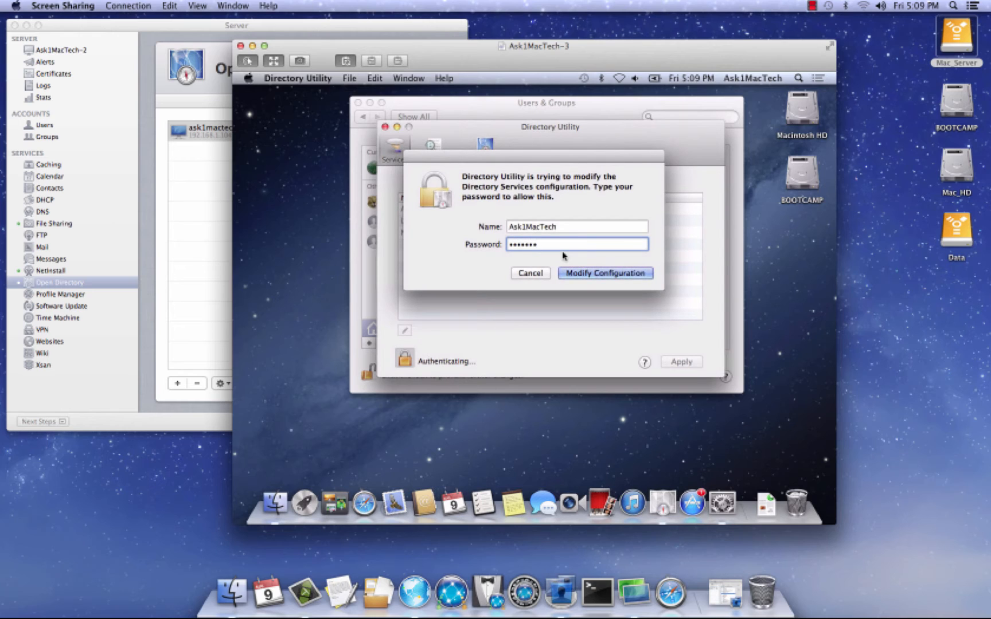
left_click(605, 272)
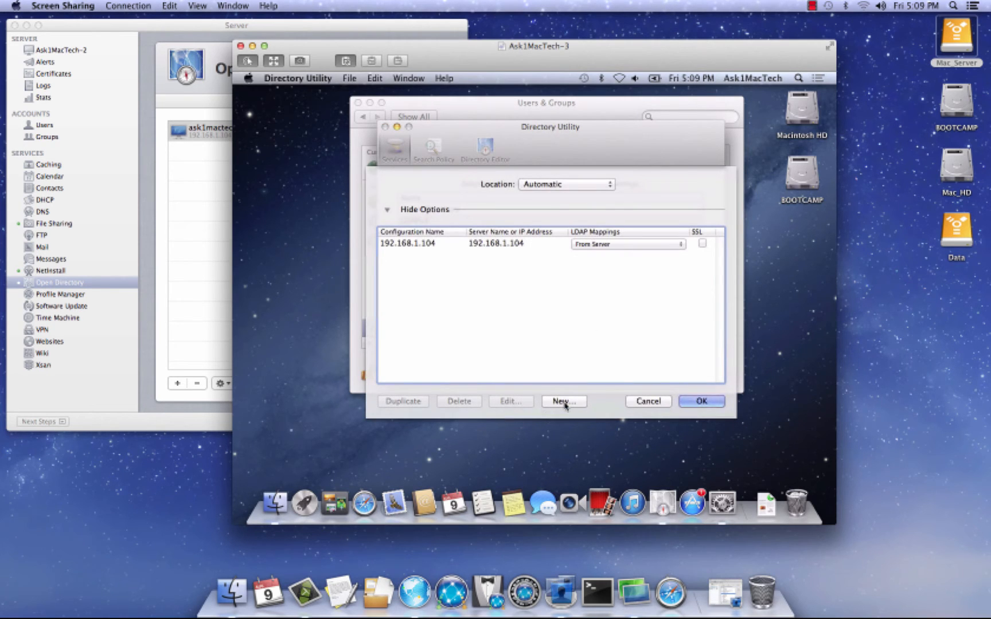
Step: Bind the 192.168.1.104 server configuration using the directory administrator credentials
left_click(511, 243)
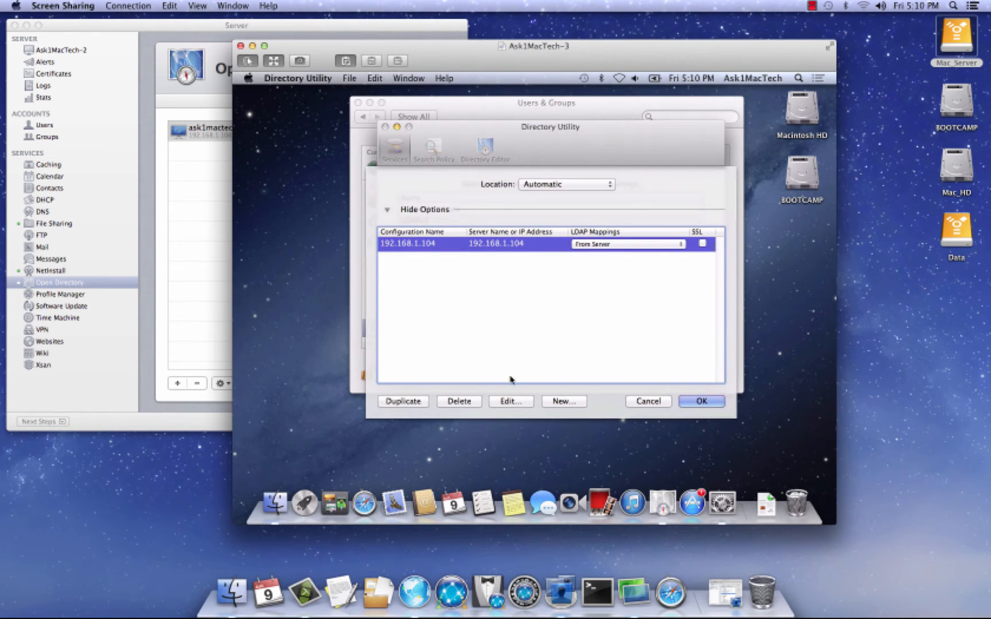
left_click(510, 401)
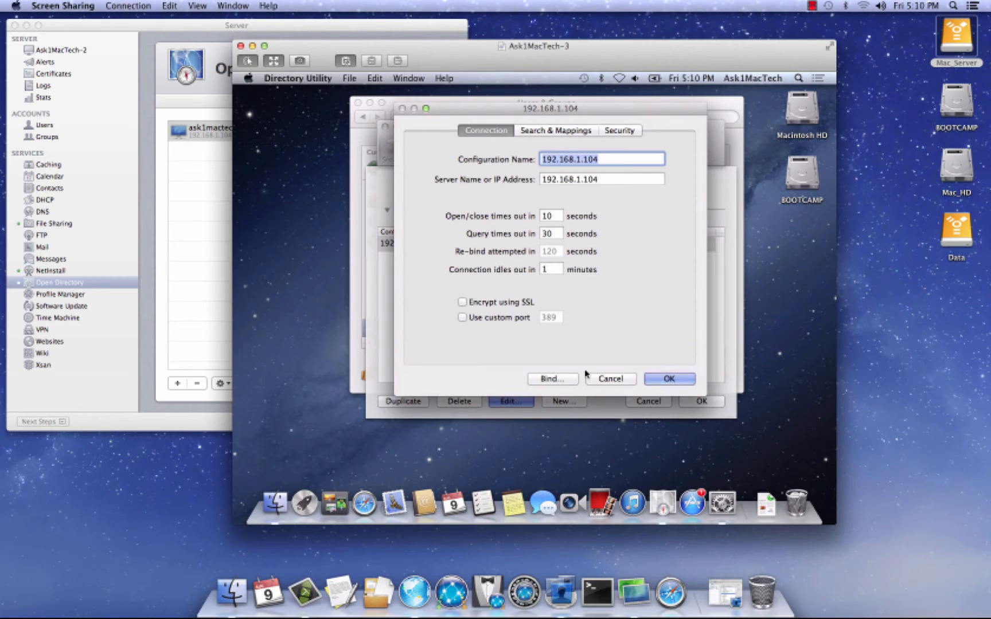
left_click(552, 379)
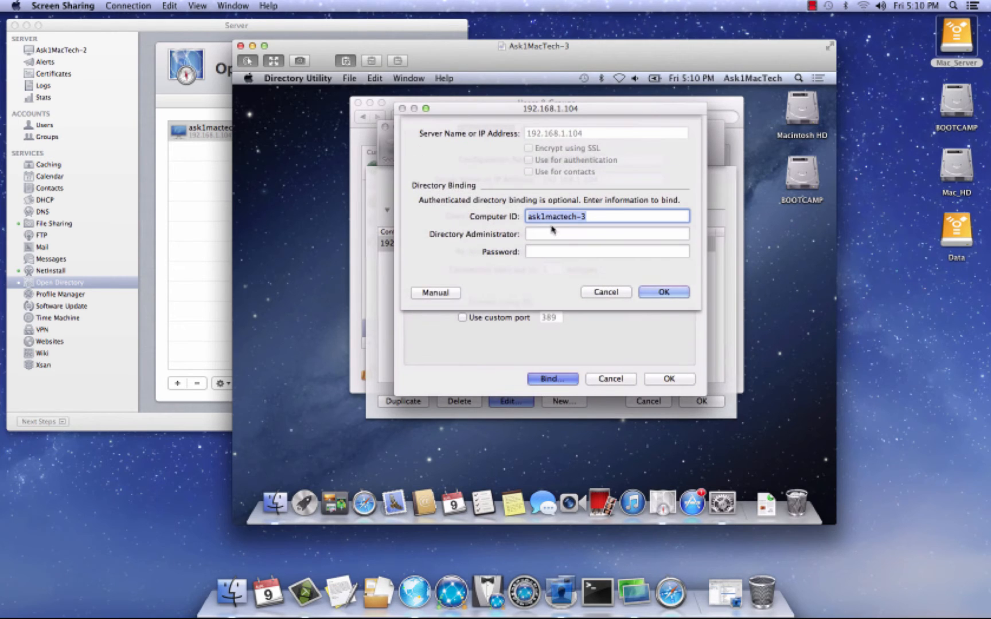
type("dir")
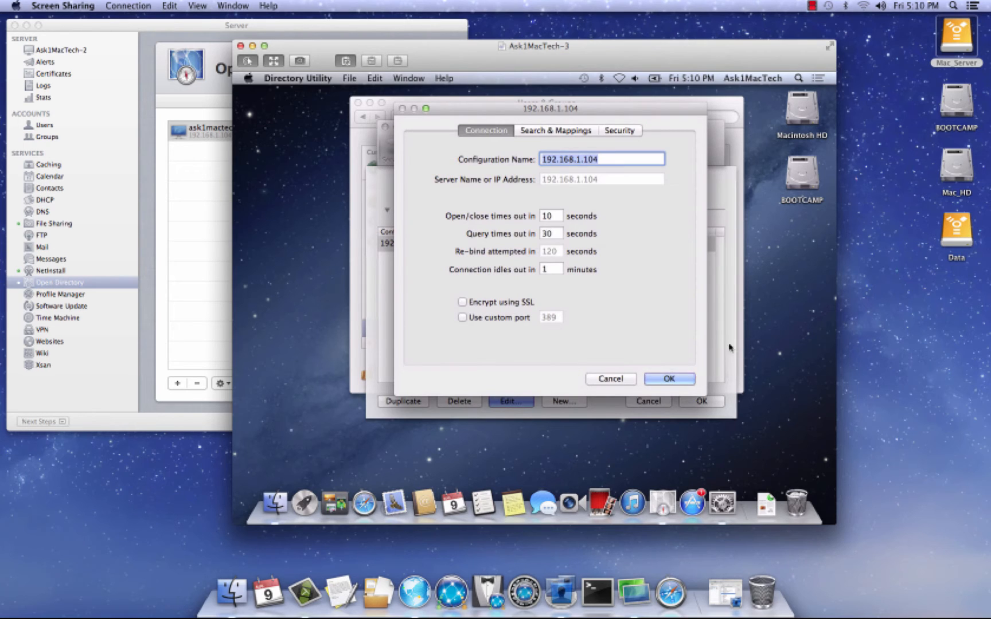
left_click(669, 378)
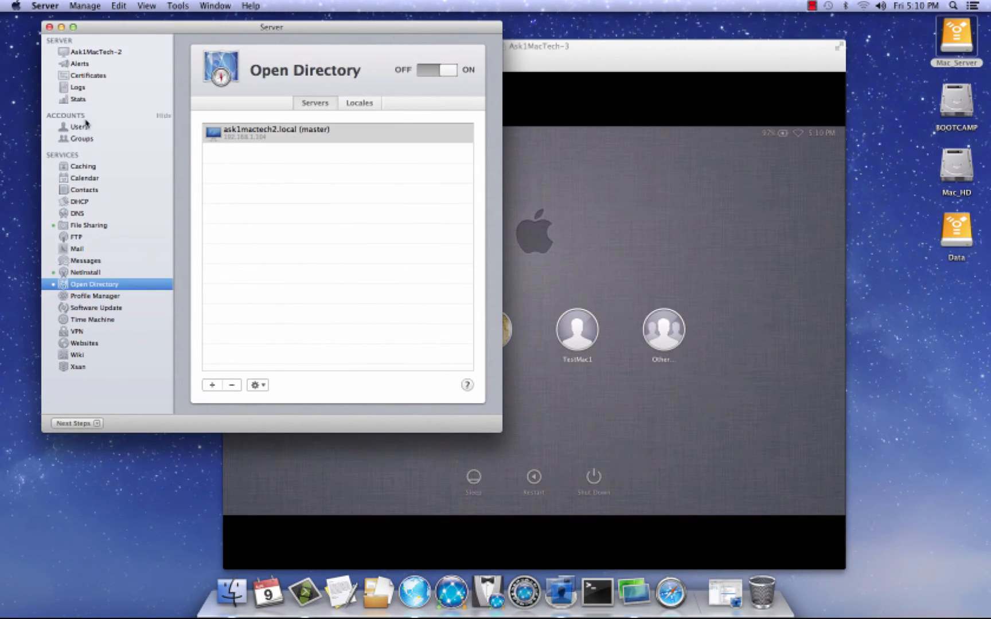
Step: Change iMac2's Home Folder setting to Local Only and save the account
left_click(77, 126)
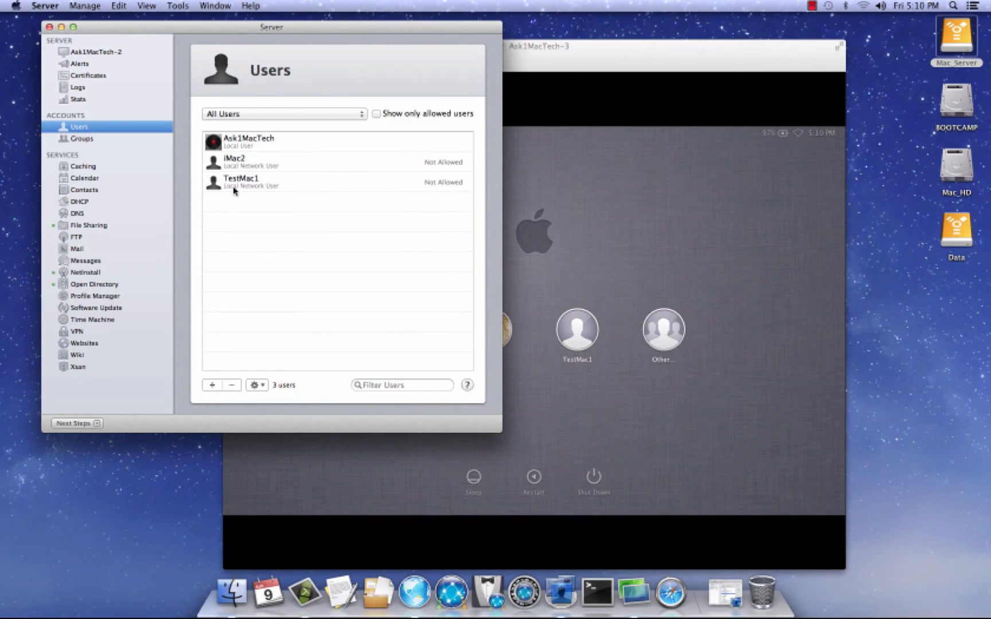
mouse_move(271, 168)
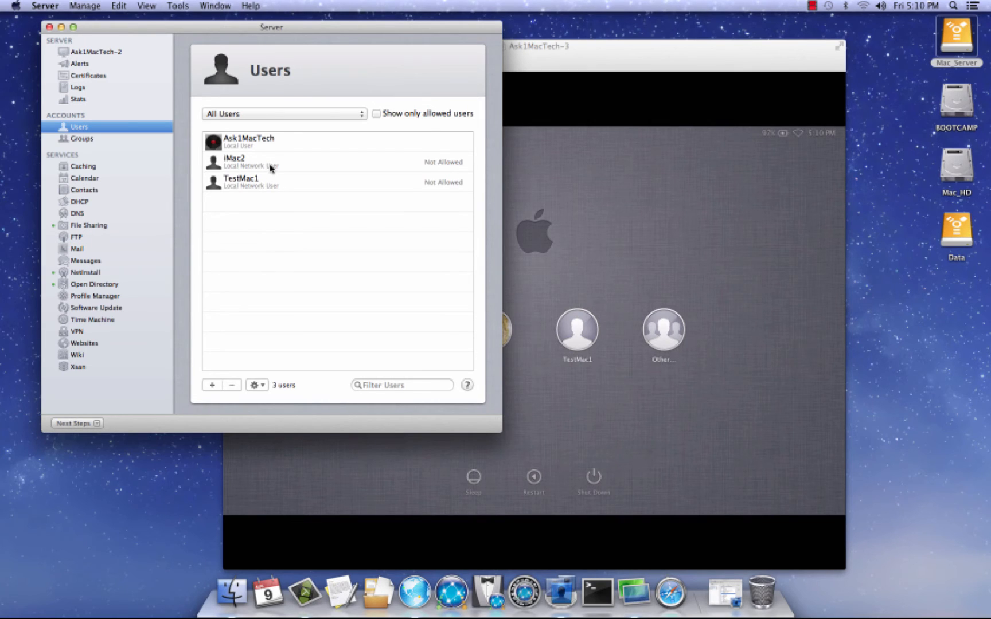
mouse_move(289, 165)
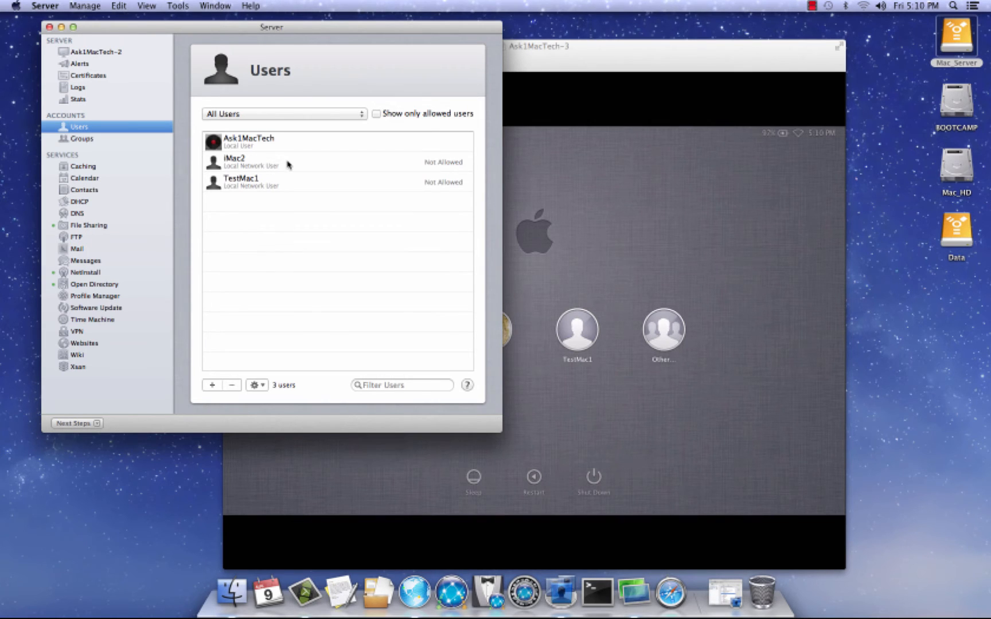
double_click(240, 161)
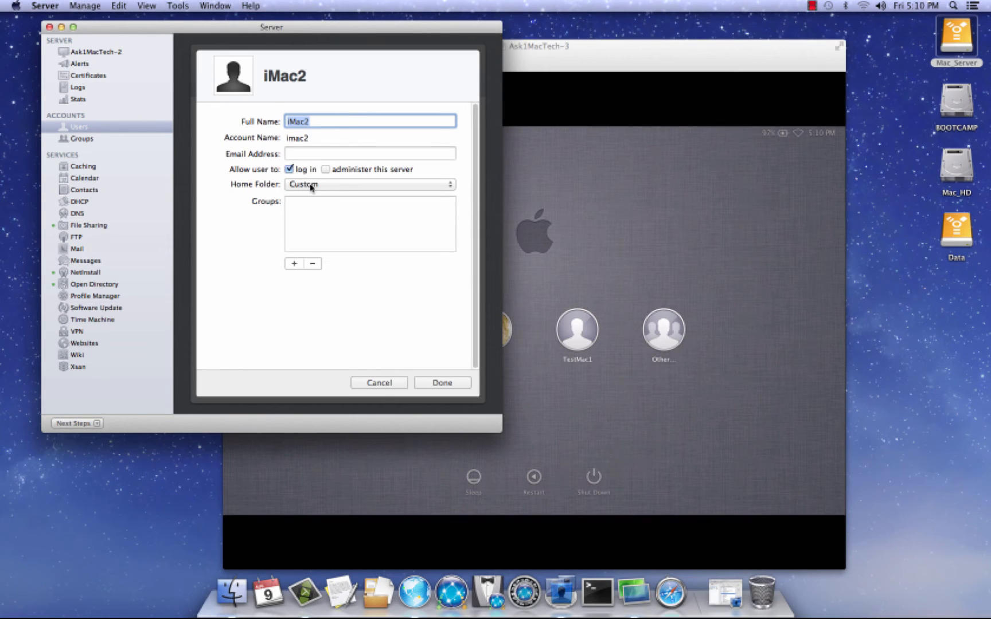
left_click(369, 185)
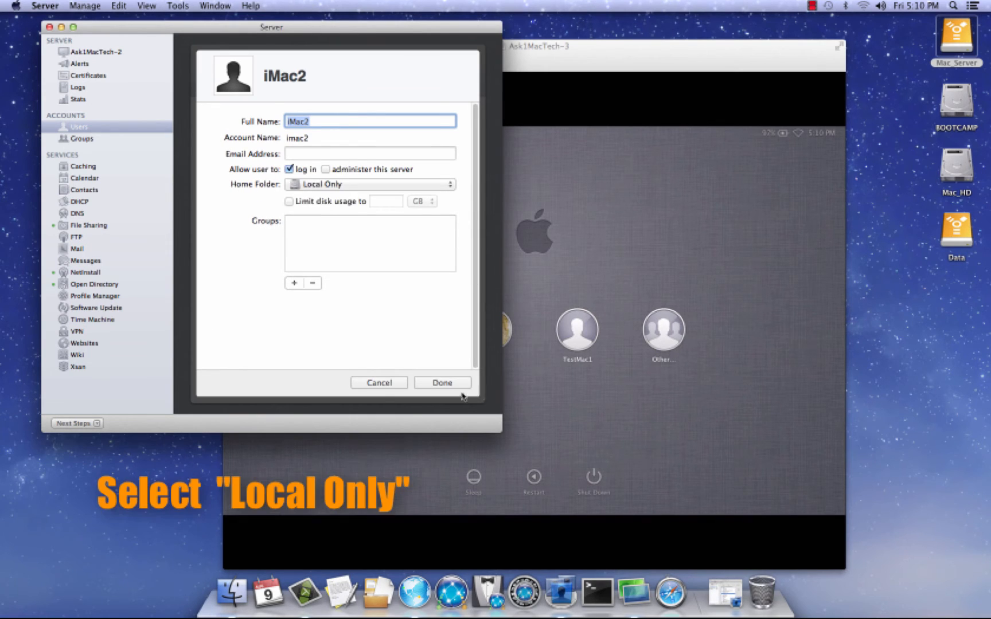
left_click(442, 382)
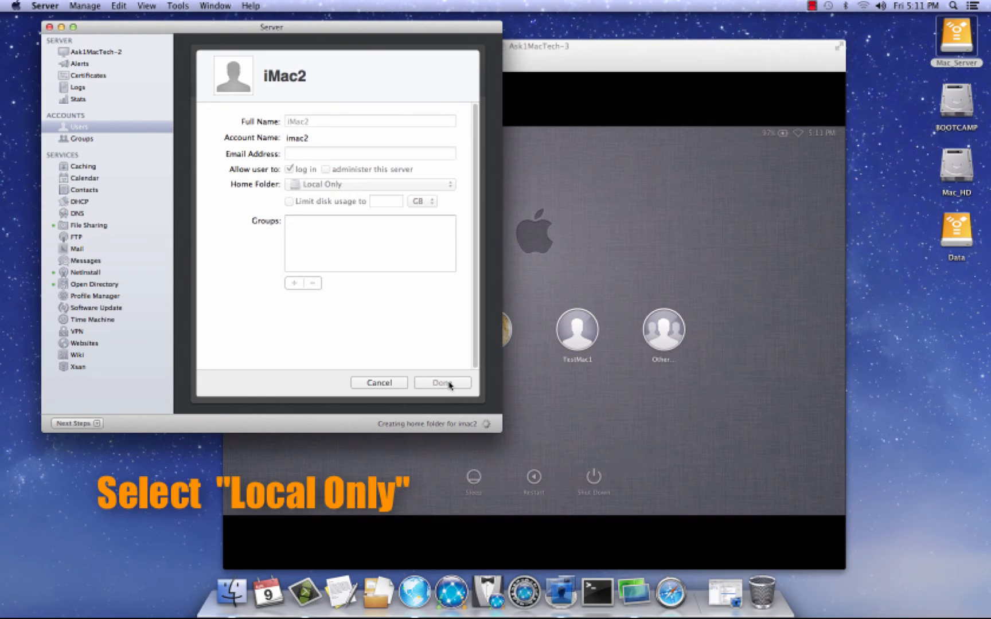
left_click(442, 383)
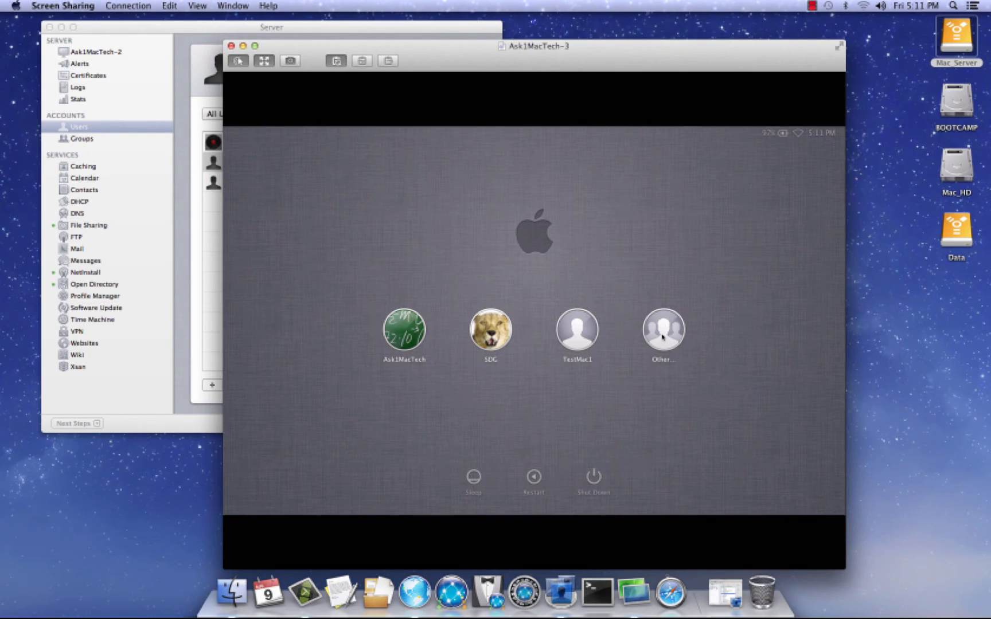
Step: On the client Mac's Apple ID screen, choose Skip and confirm it
left_click(663, 334)
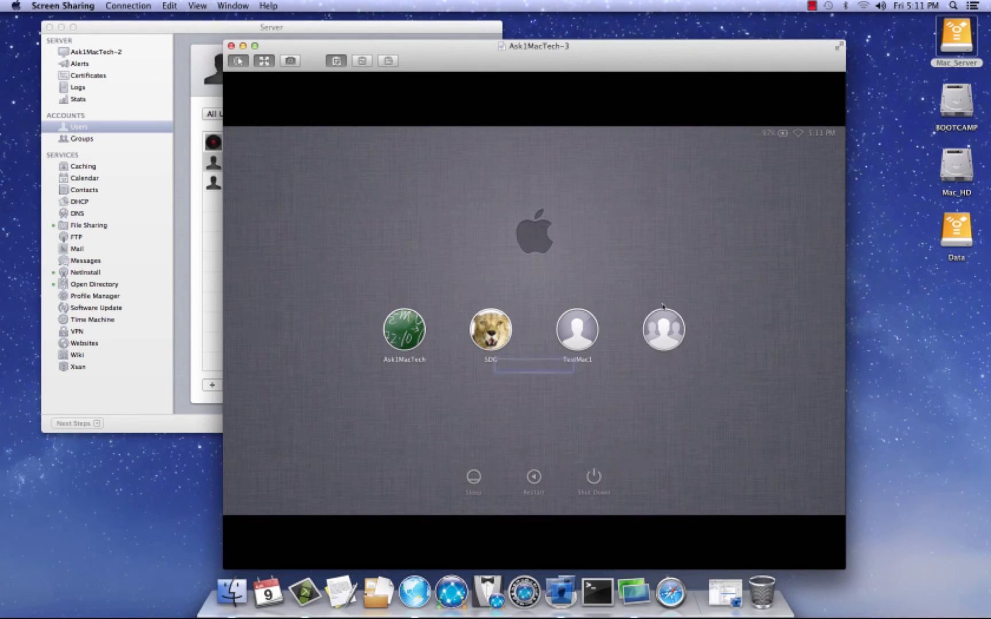
left_click(661, 332)
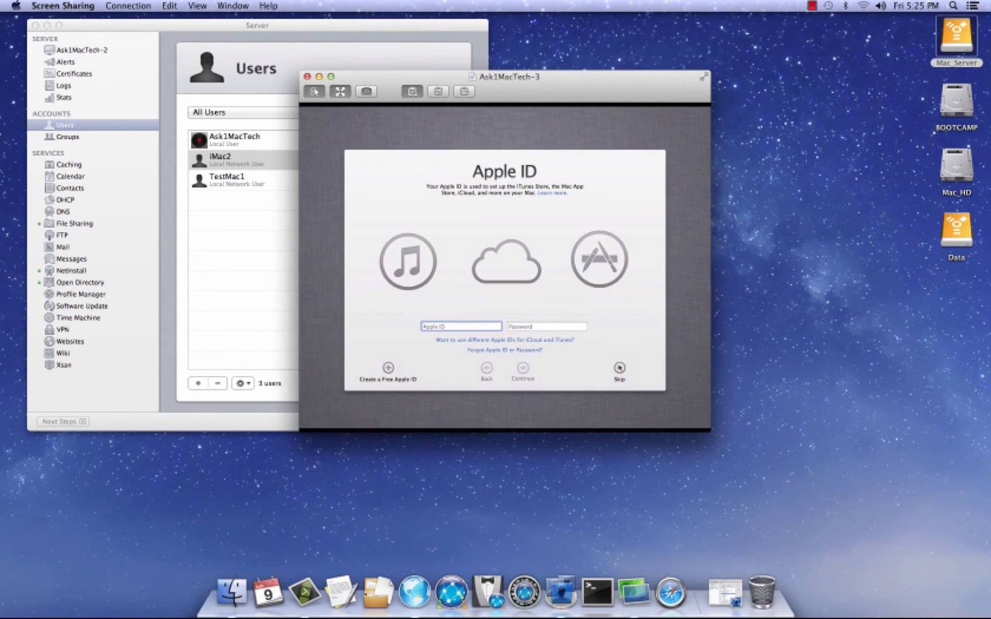
left_click(619, 369)
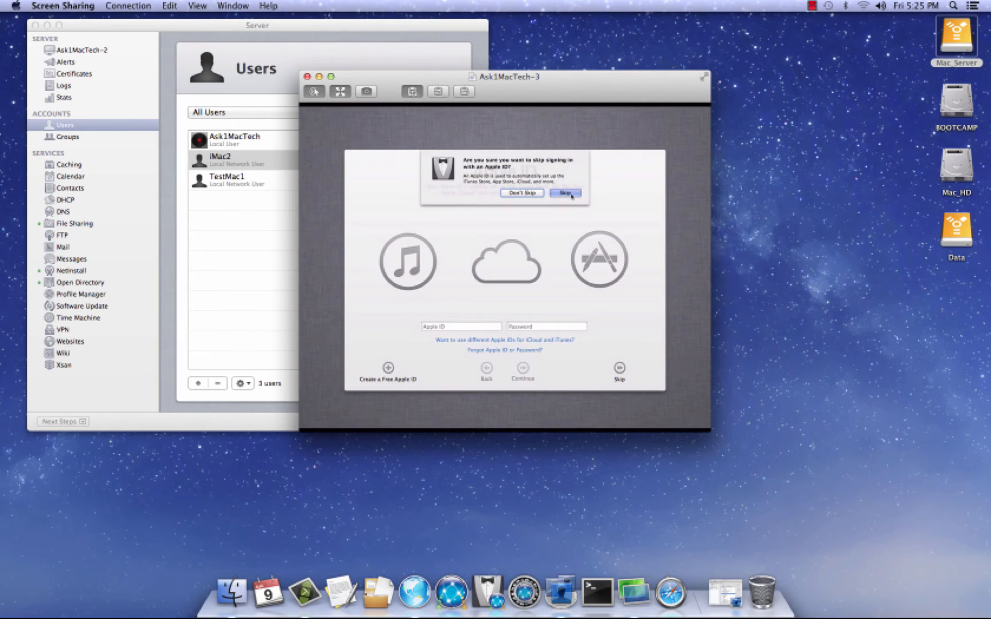
left_click(568, 193)
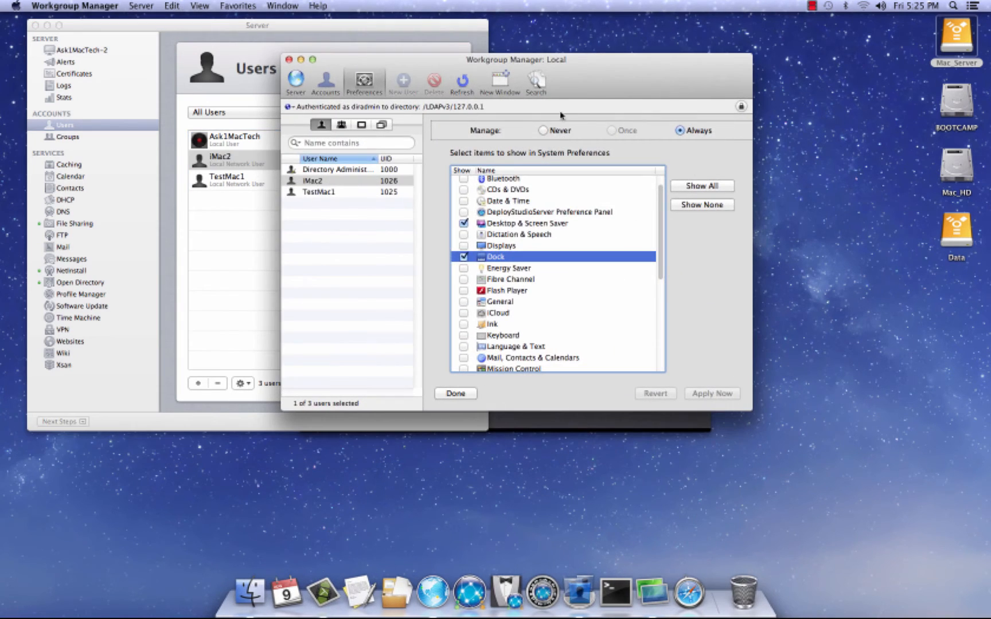
mouse_move(363, 80)
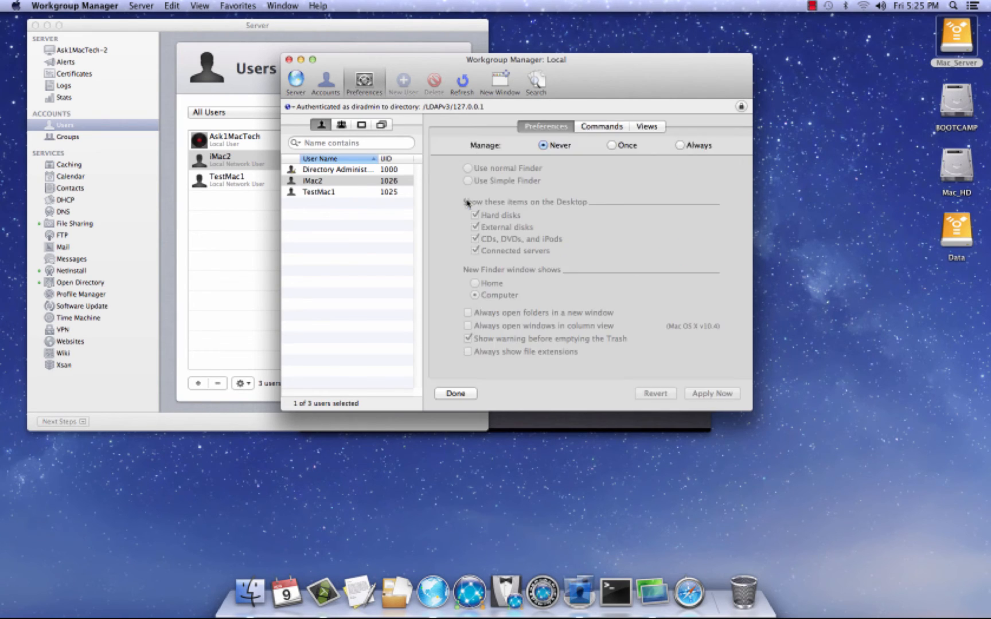
Step: Set Manage to Always for iMac2's Finder preferences and apply it now
left_click(676, 145)
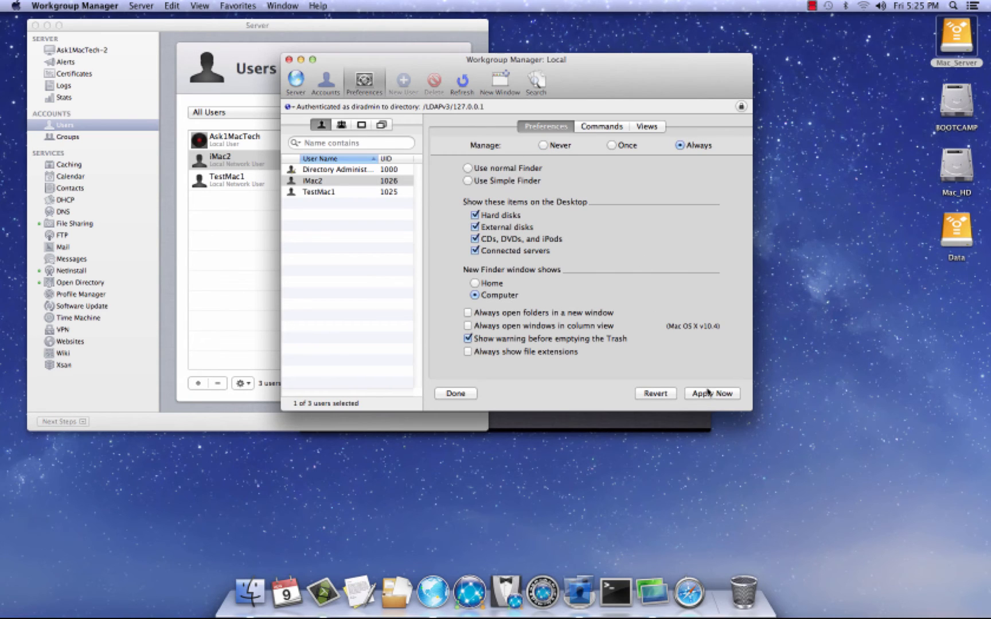
left_click(712, 393)
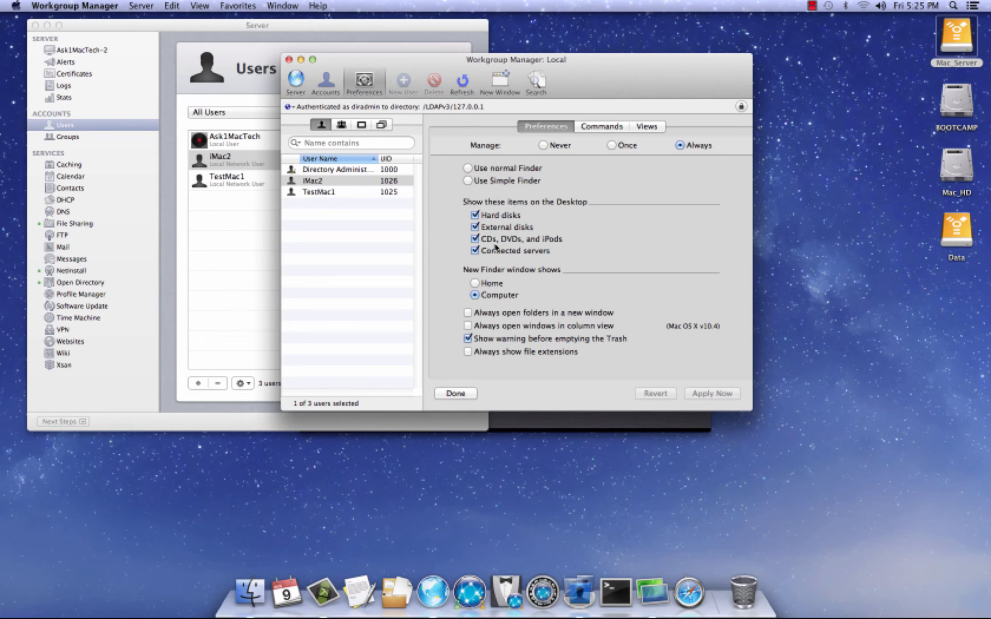
mouse_move(611, 268)
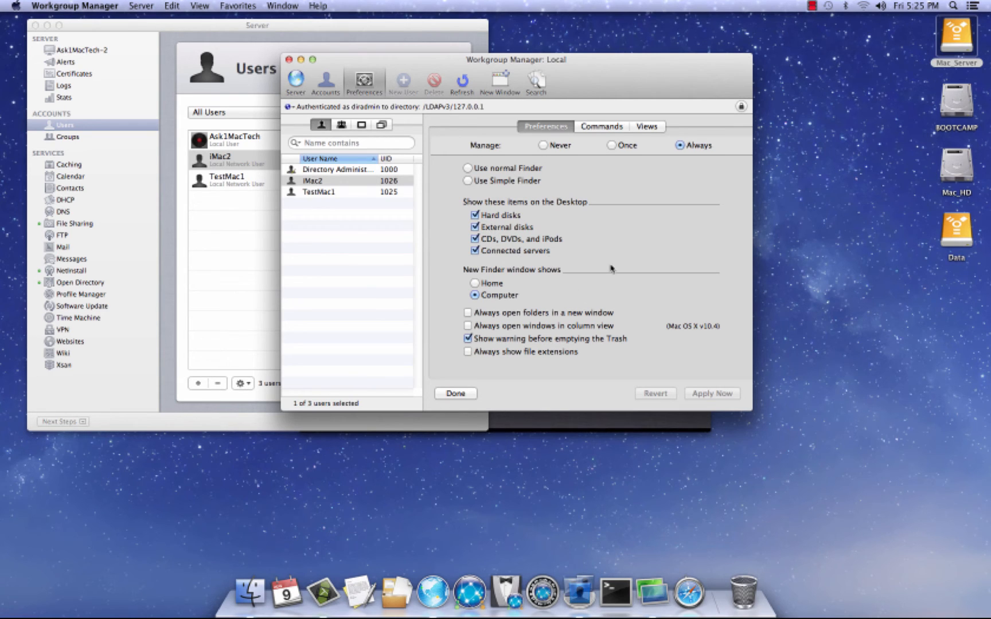
mouse_move(728, 408)
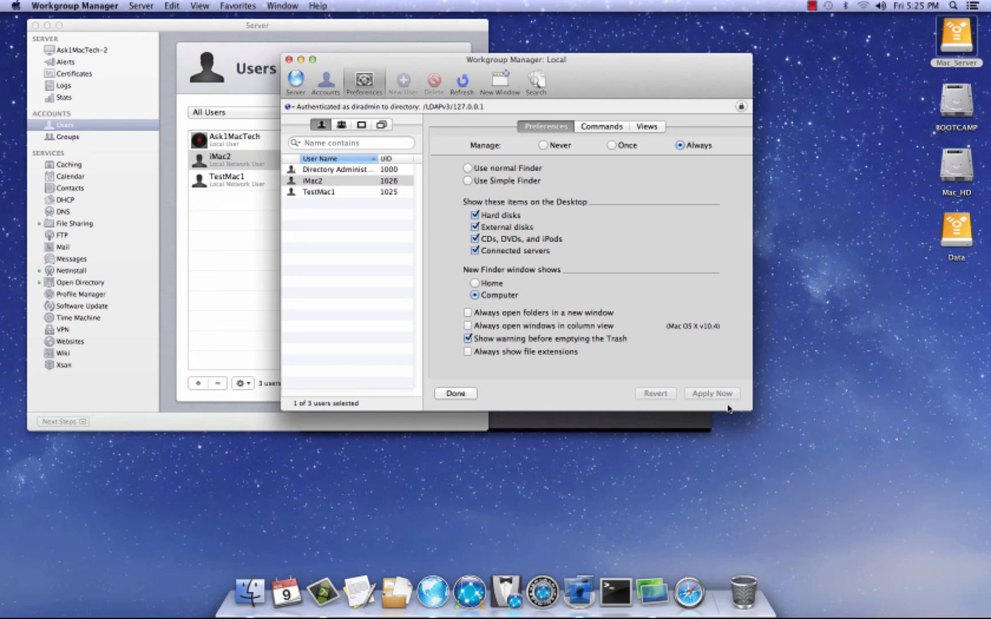
left_click(455, 393)
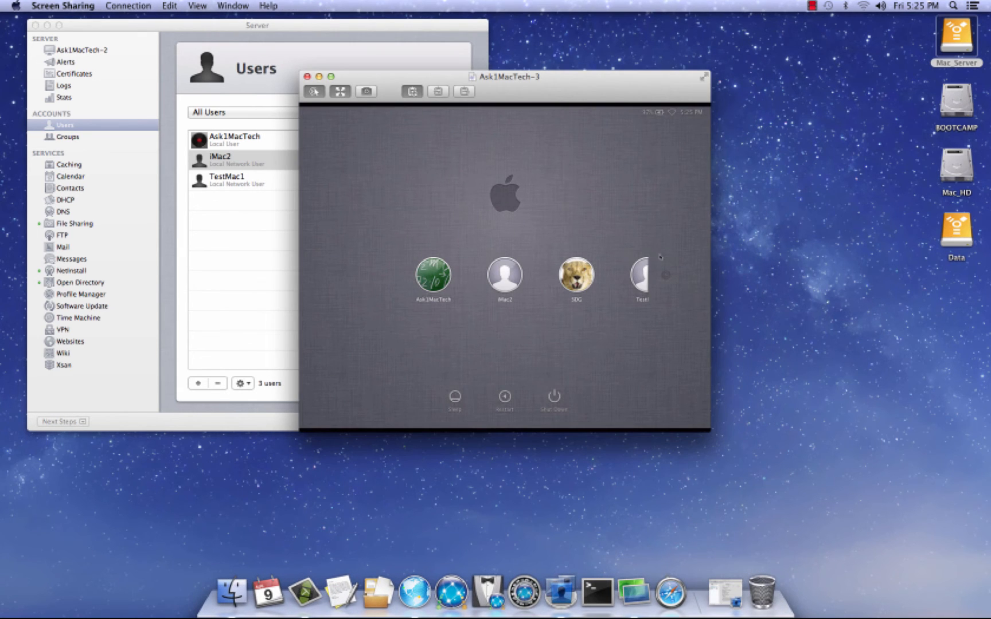
mouse_move(542, 282)
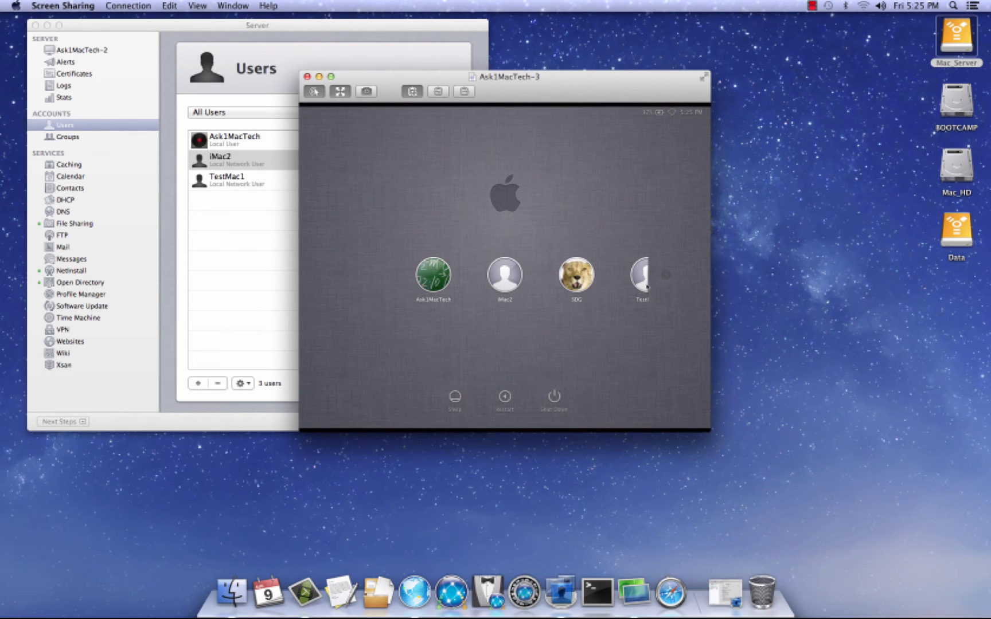
mouse_move(504, 275)
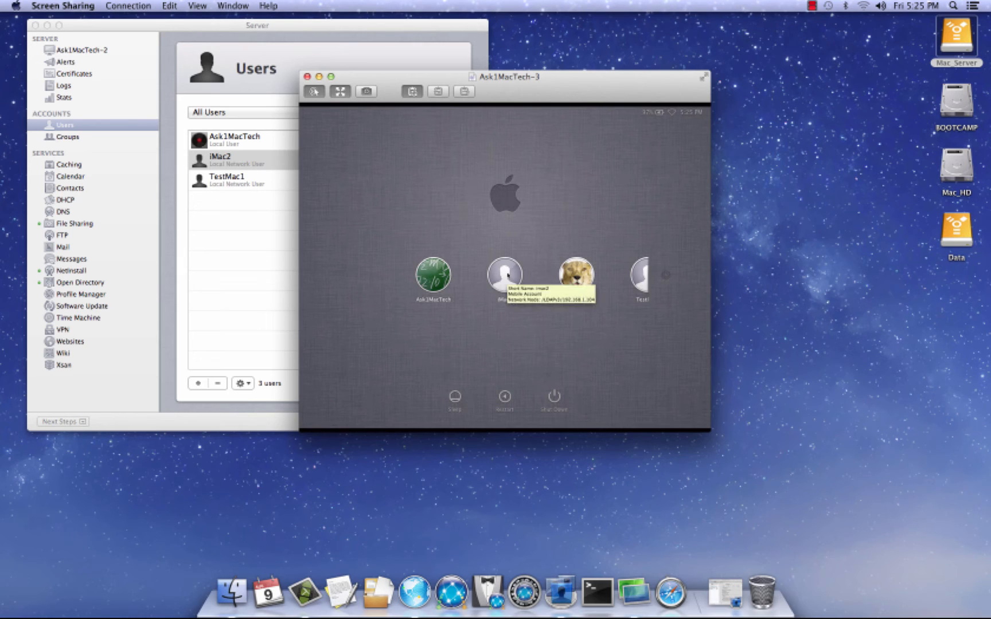
Step: Select iMac2 on the client login window and enter its password
left_click(504, 275)
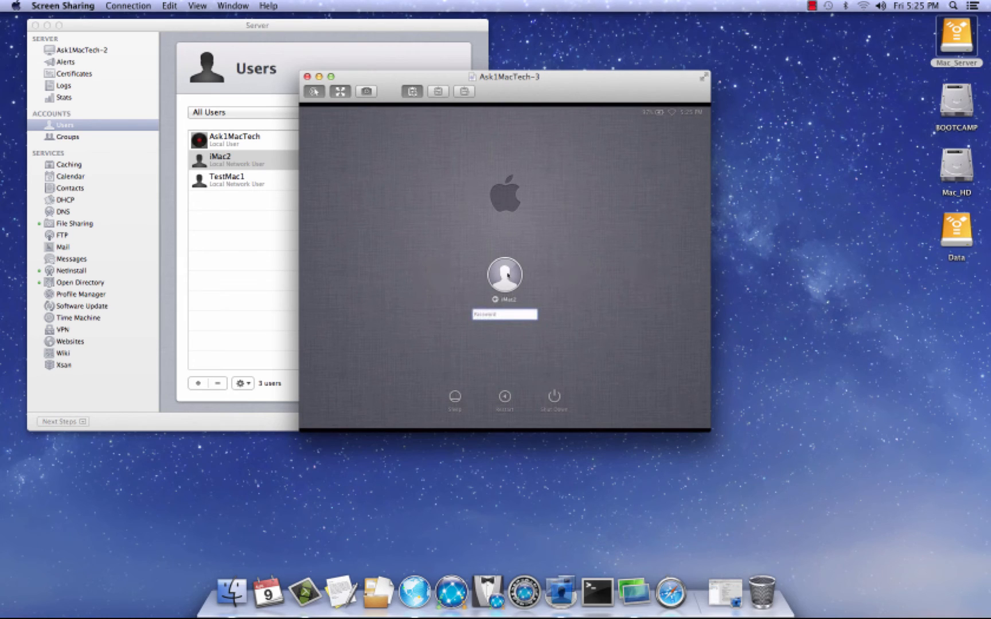
type("password")
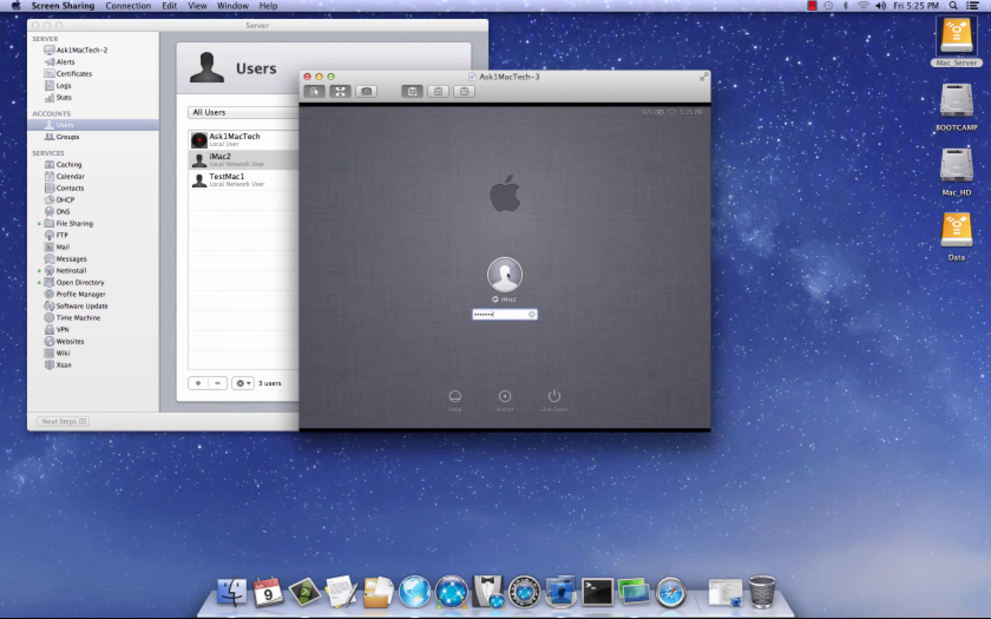